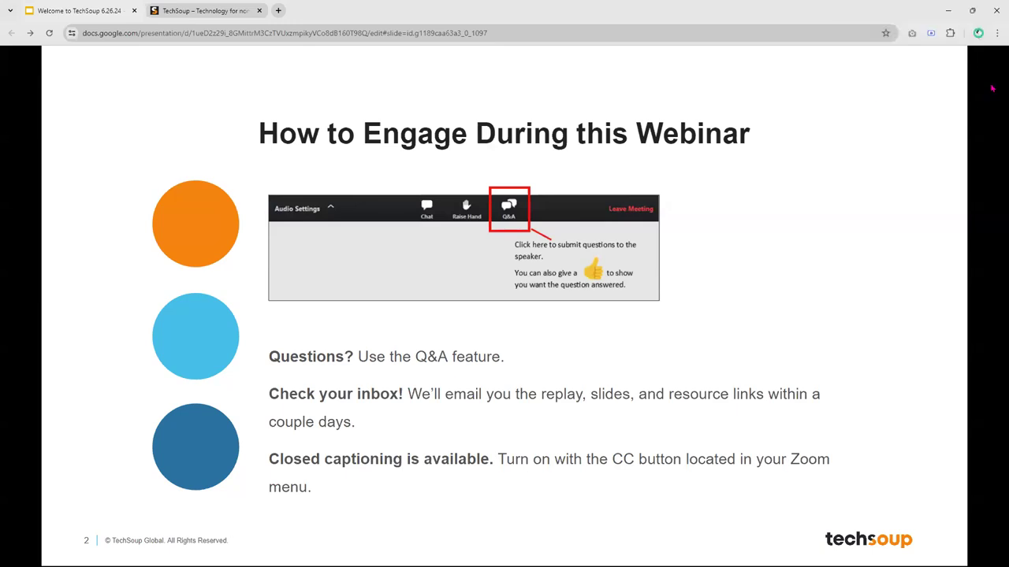
# - Advance the slideshow to the slide after How to Engage During this Webinar
pyautogui.press('Right')
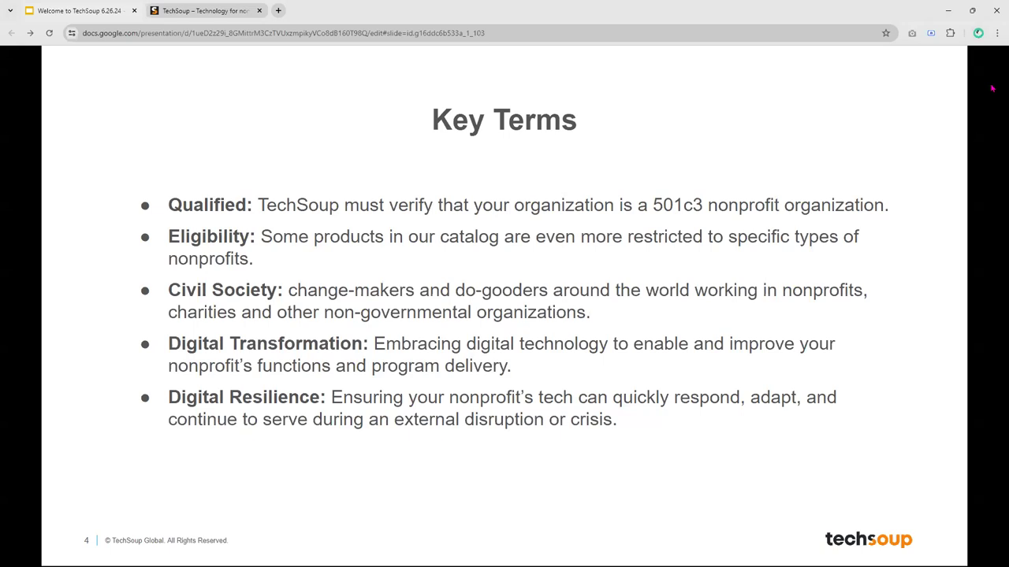
pyautogui.moveTo(931, 194)
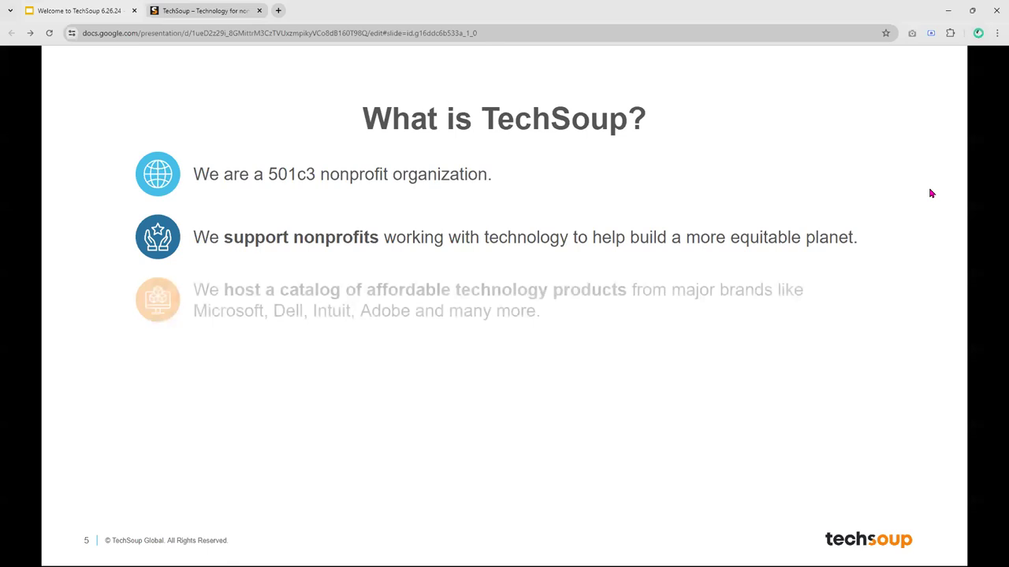
# - Reveal the What is TechSoup? slide's third point, the affordable technology product catalog
pyautogui.press('Right')
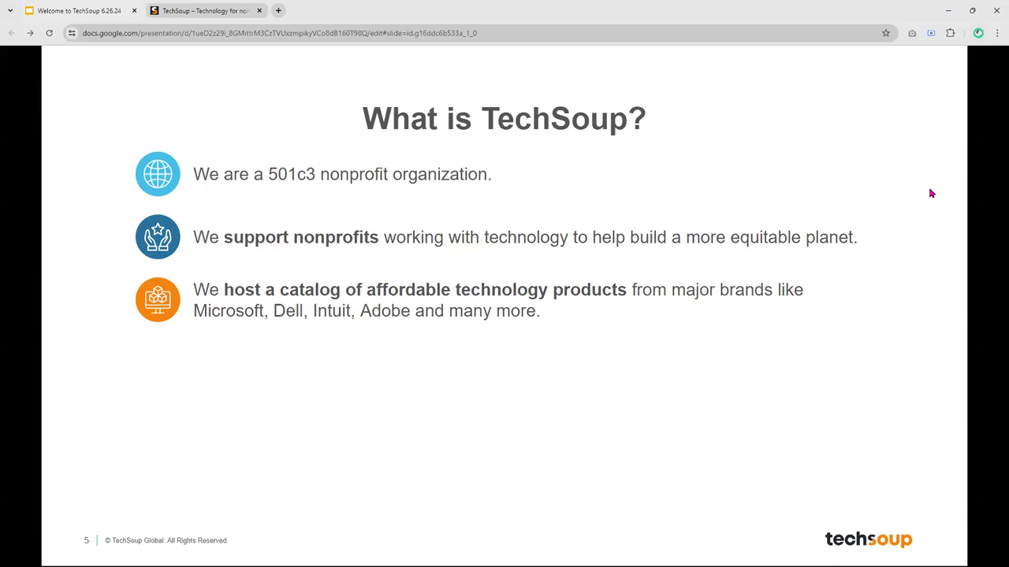
pyautogui.press('right')
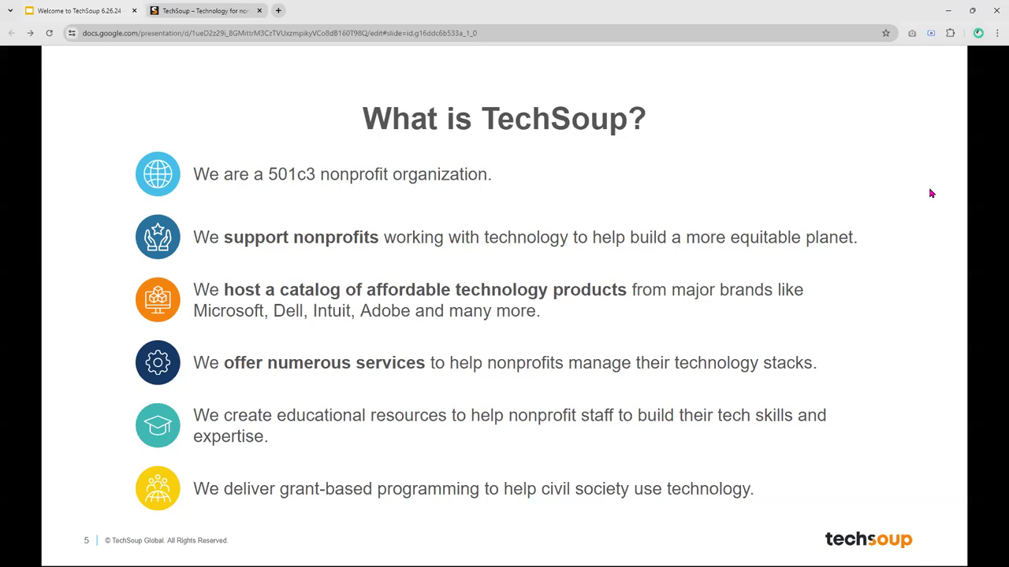
pyautogui.moveTo(873, 197)
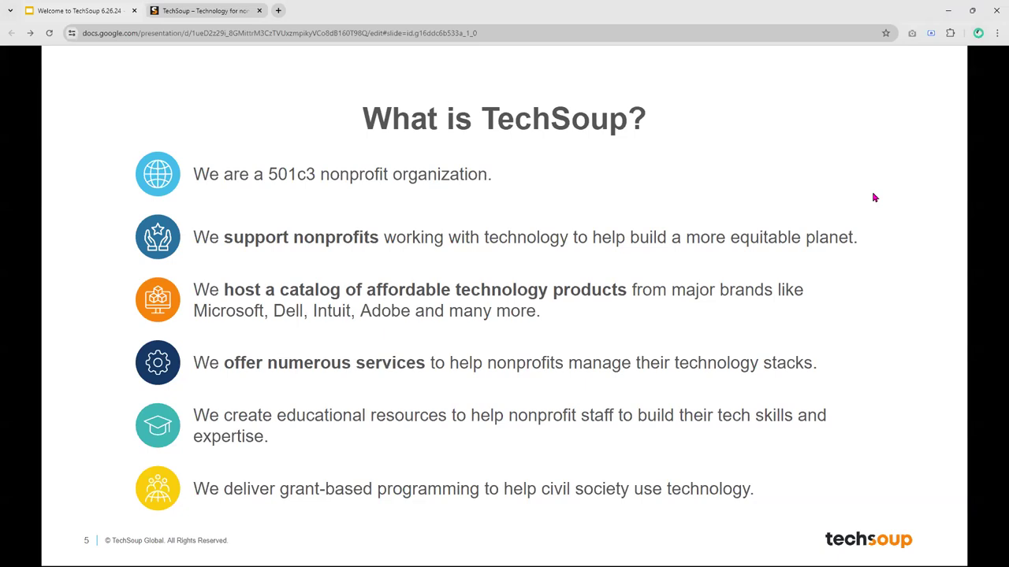
pyautogui.moveTo(940, 182)
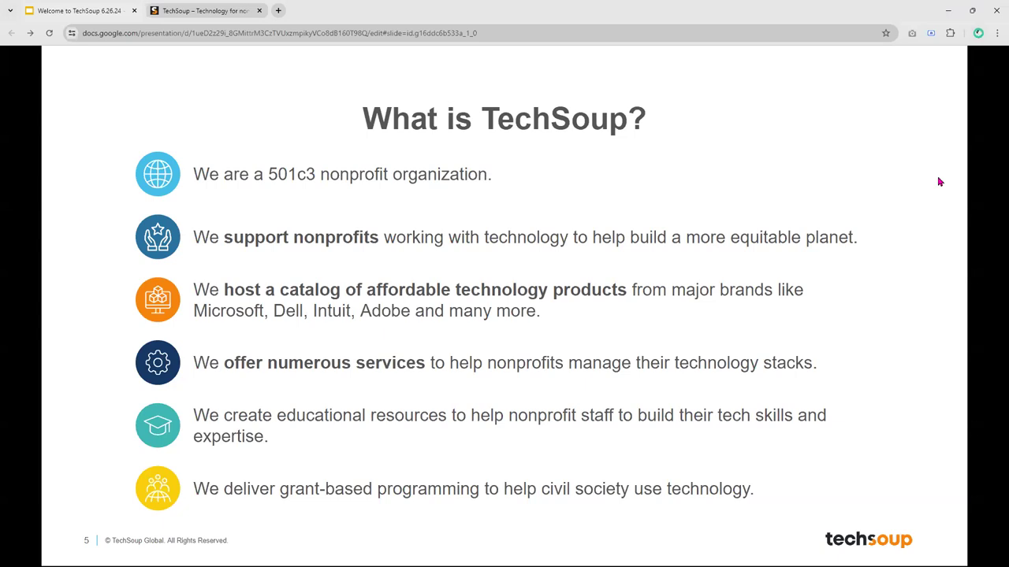
pyautogui.moveTo(932, 165)
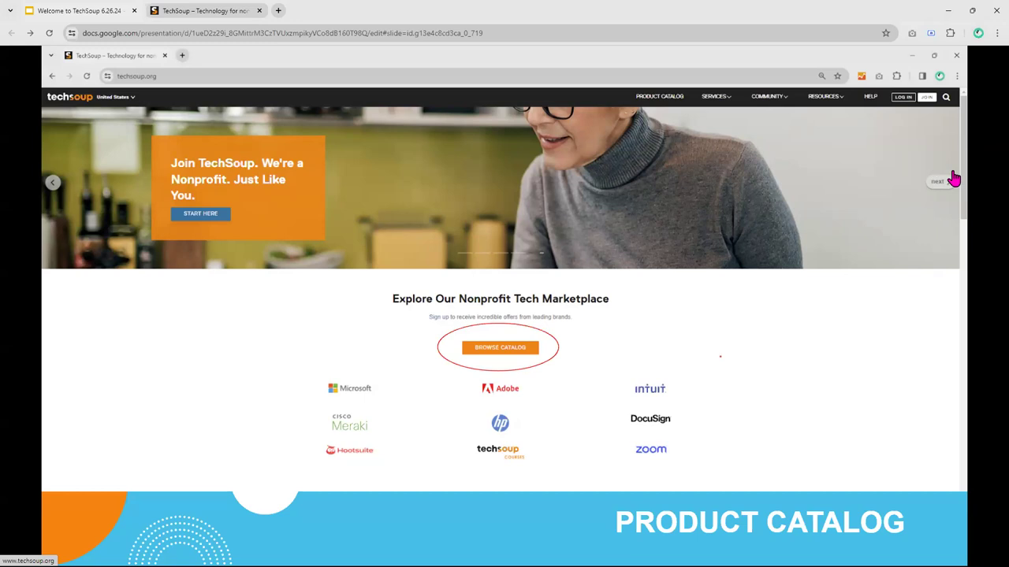
pyautogui.moveTo(977, 183)
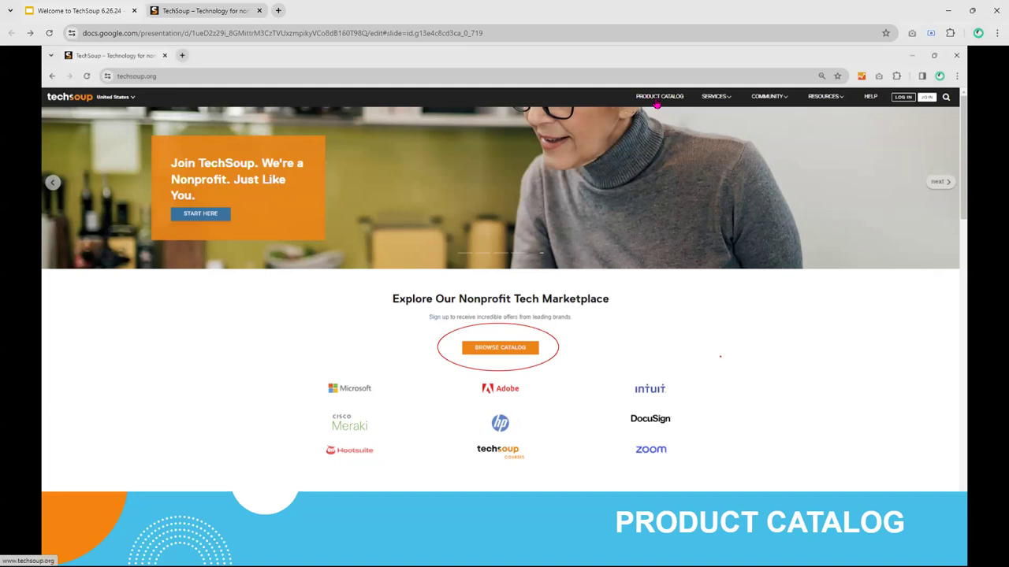
pyautogui.moveTo(462, 7)
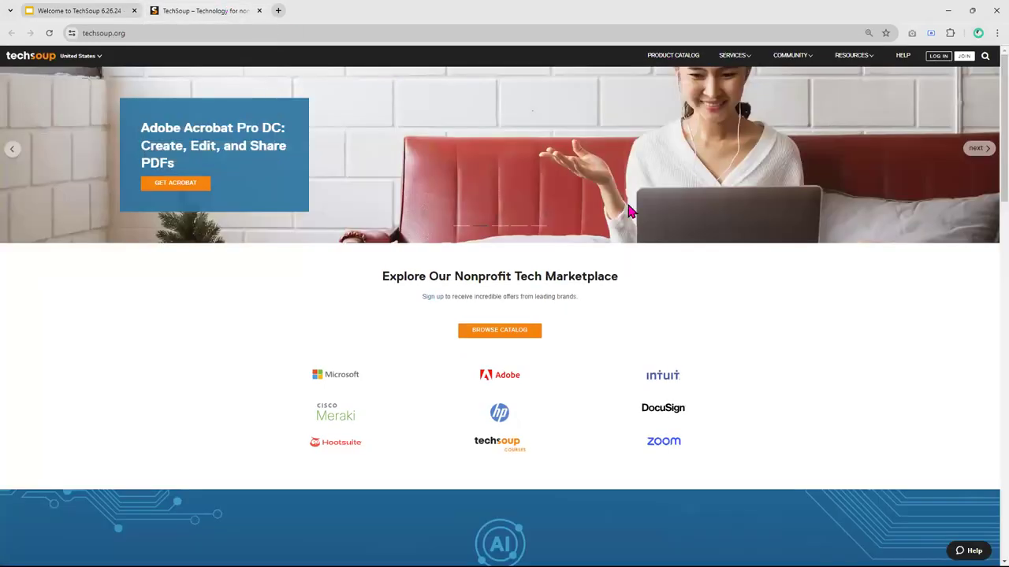
pyautogui.moveTo(831, 333)
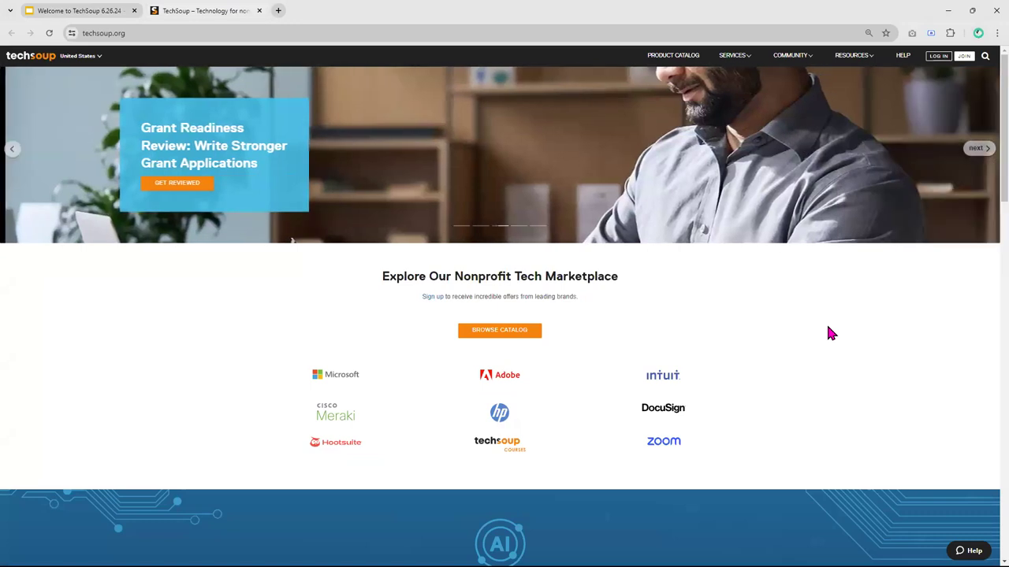
pyautogui.moveTo(943, 113)
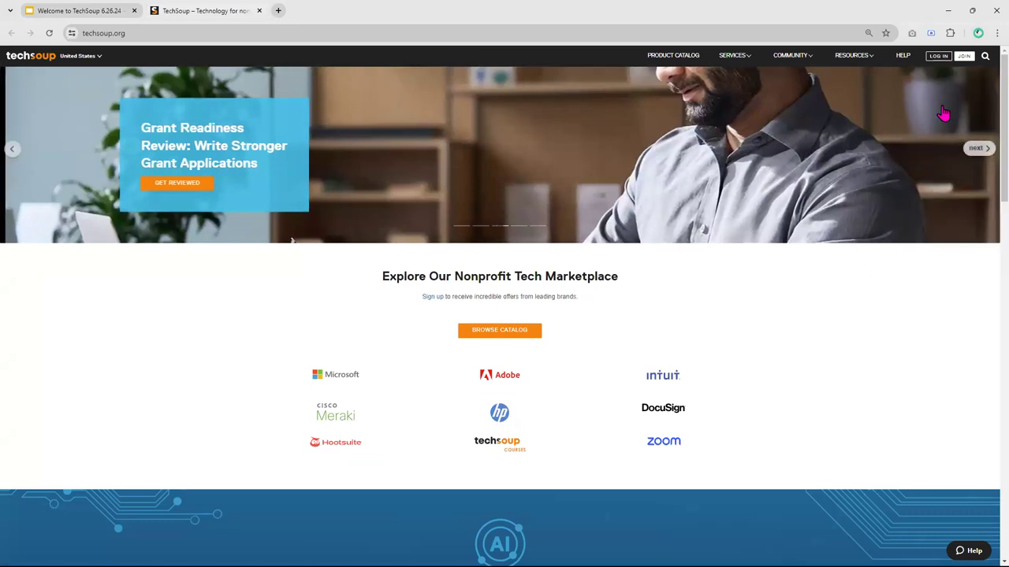
pyautogui.moveTo(952, 72)
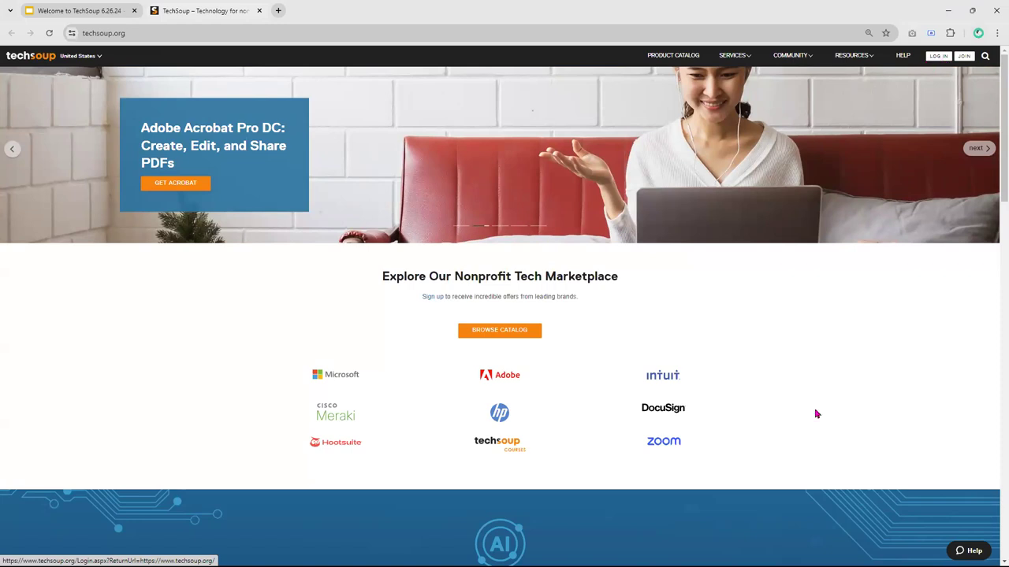
pyautogui.moveTo(819, 416)
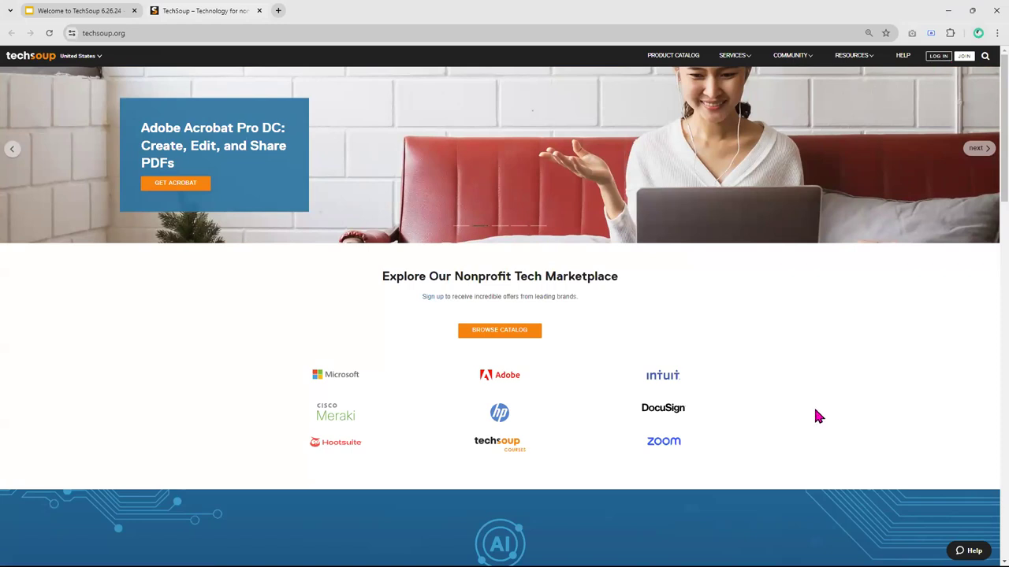
pyautogui.moveTo(849, 439)
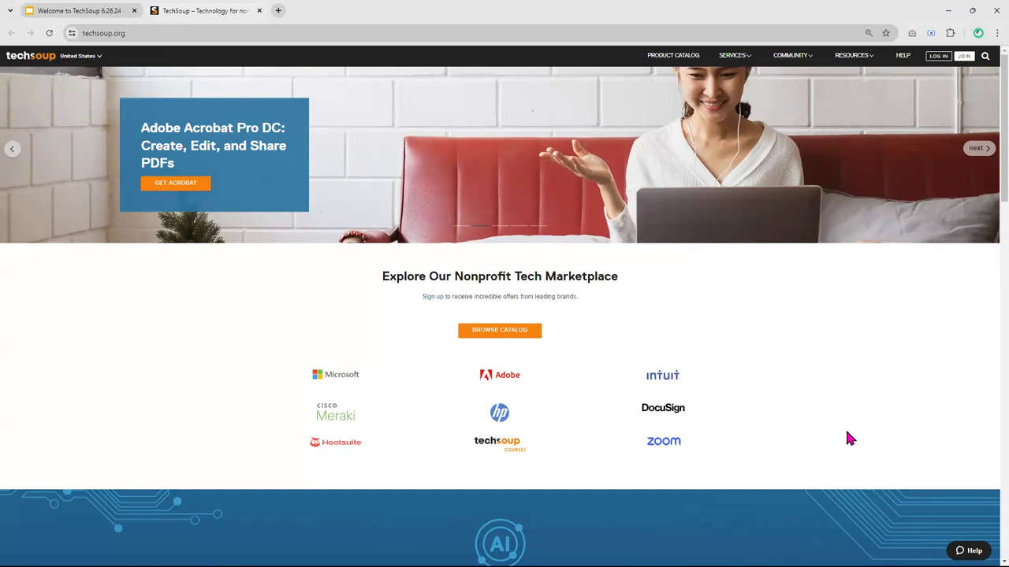
pyautogui.moveTo(673, 55)
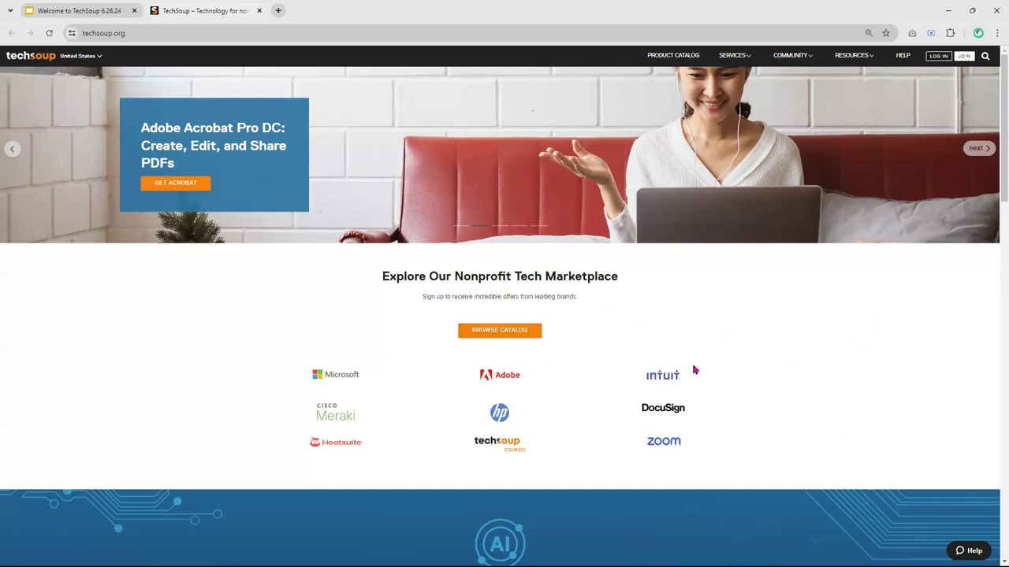
pyautogui.moveTo(347, 439)
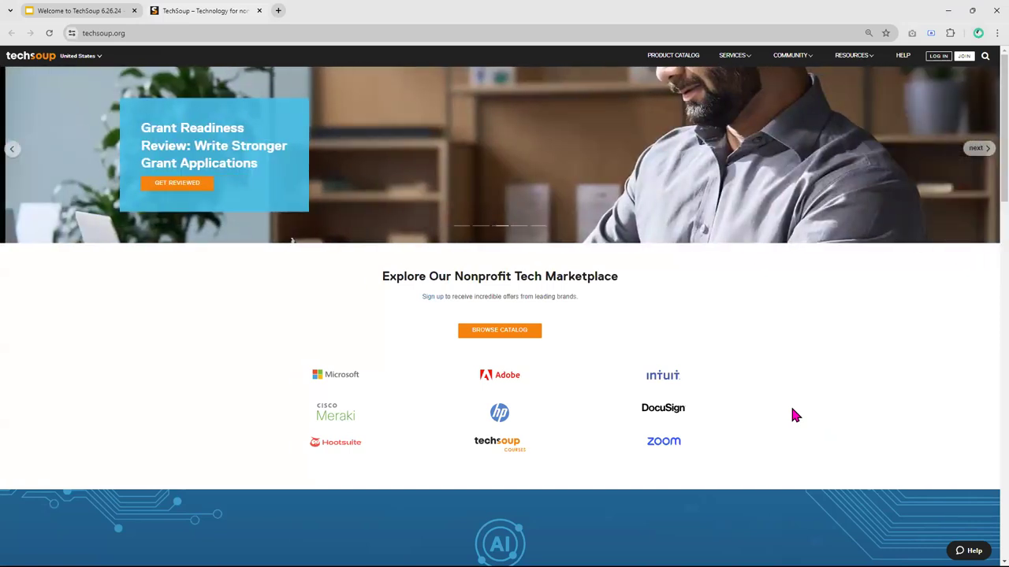
pyautogui.moveTo(343, 382)
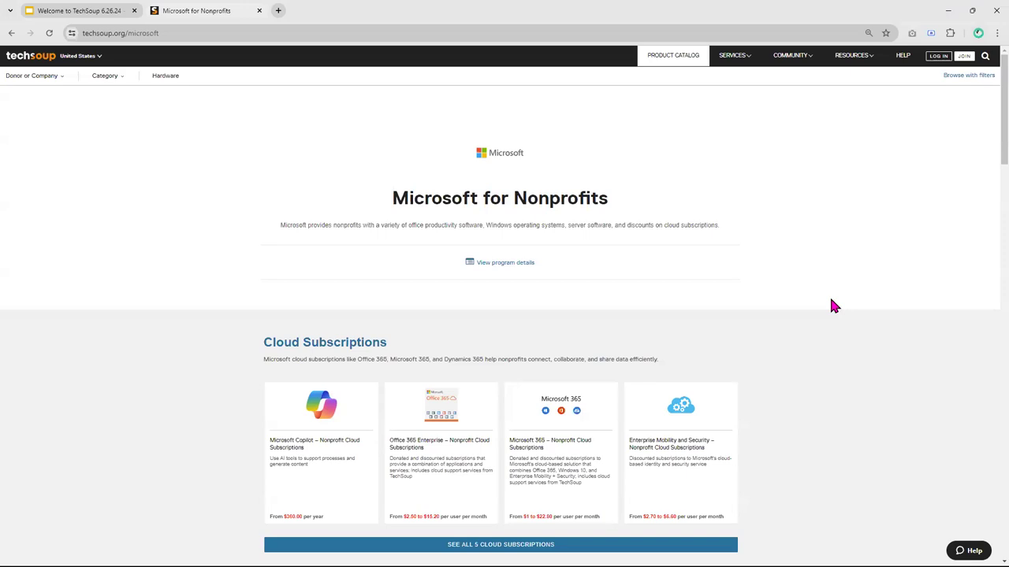
pyautogui.moveTo(847, 308)
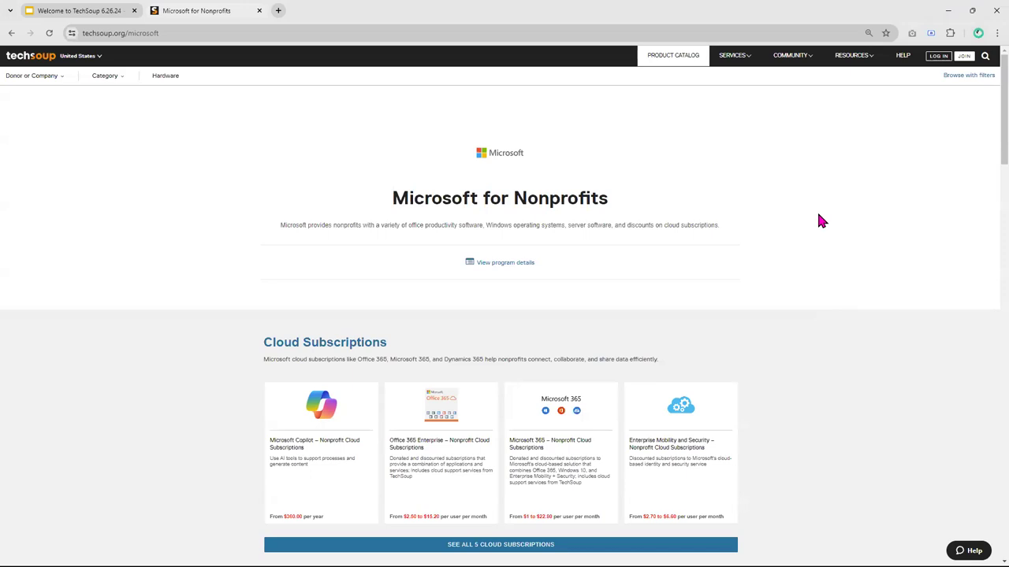
pyautogui.scroll(-3)
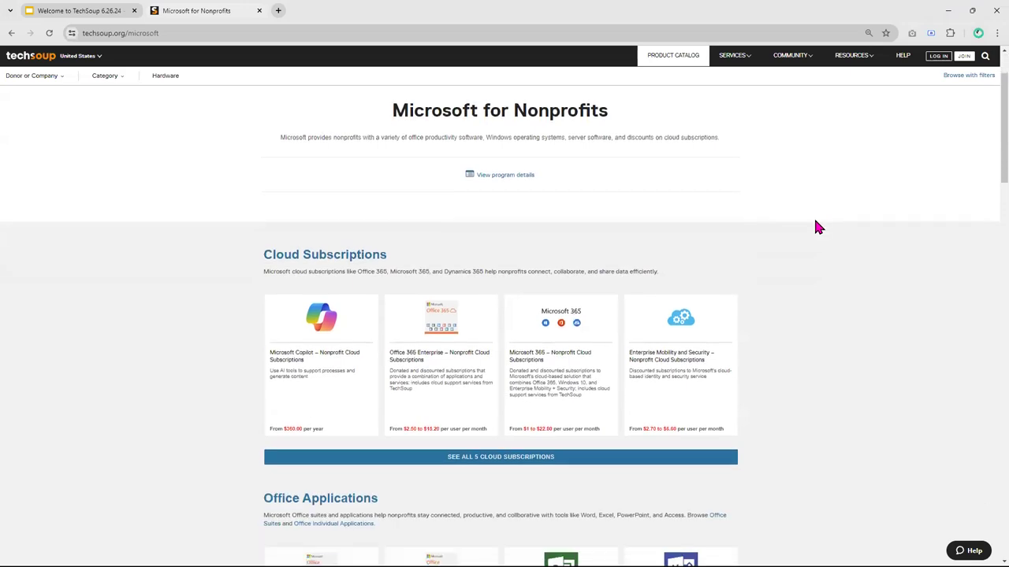
pyautogui.moveTo(333, 403)
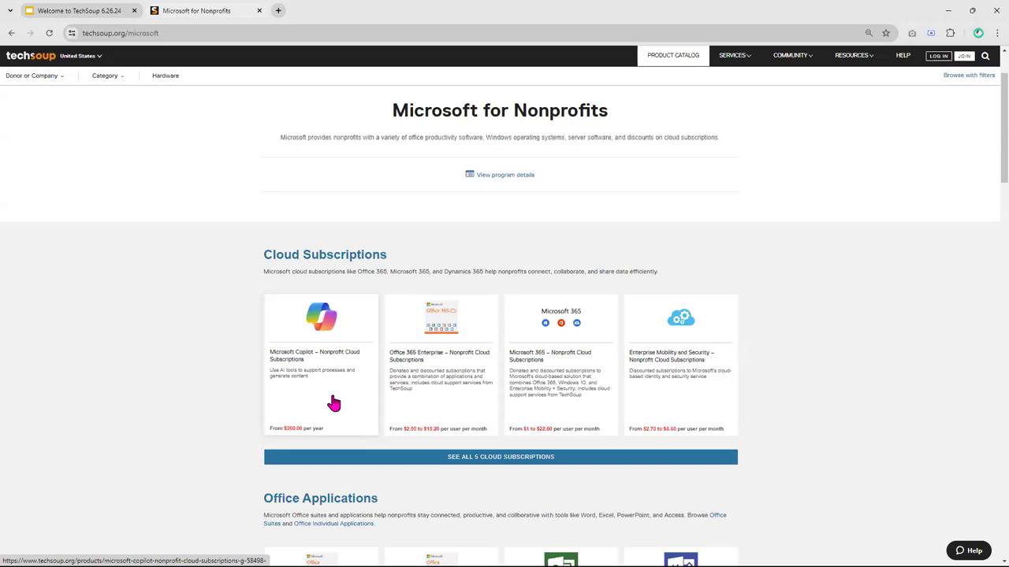
pyautogui.moveTo(365, 400)
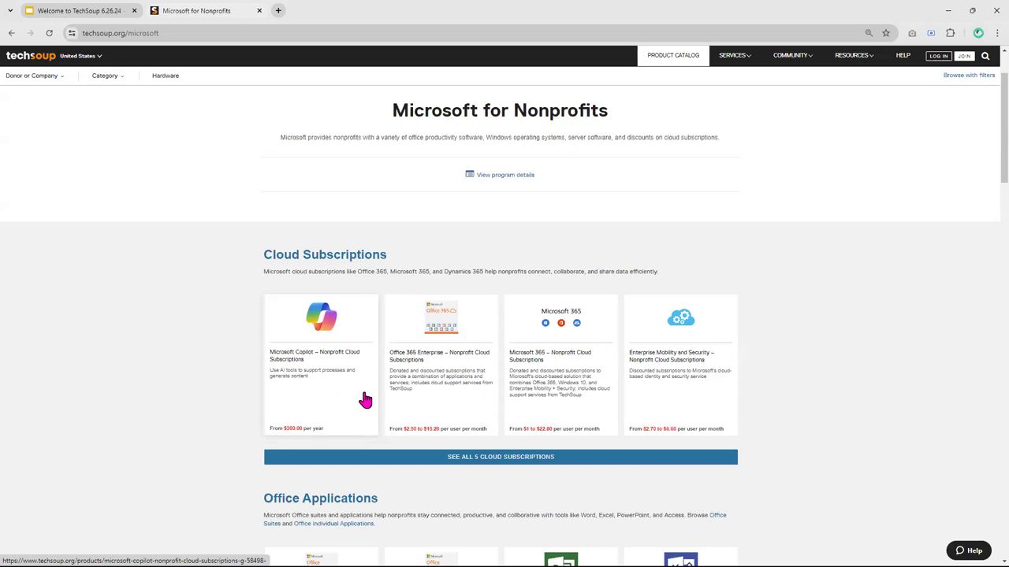
pyautogui.moveTo(948, 363)
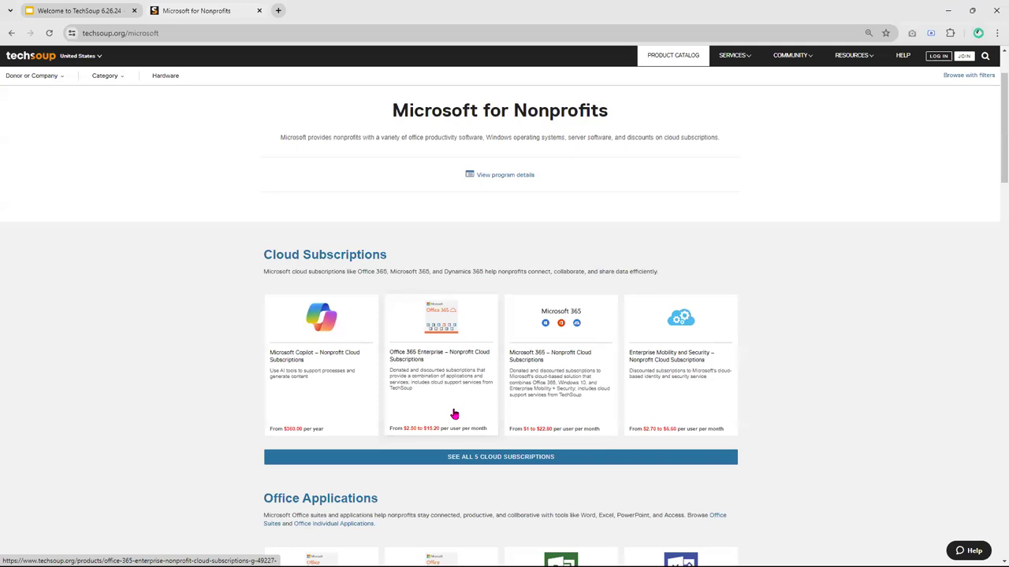
pyautogui.moveTo(445, 443)
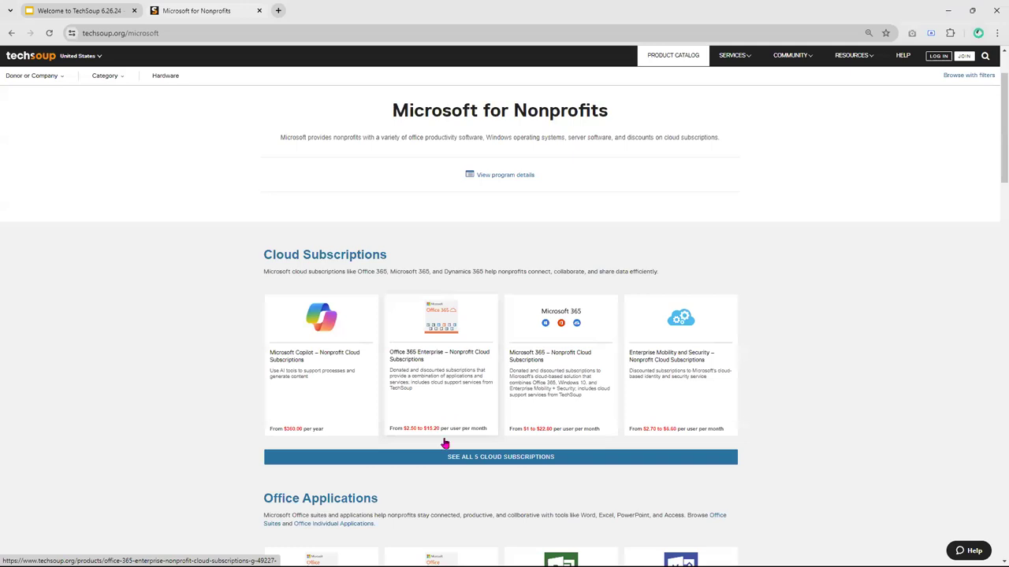
pyautogui.moveTo(590, 402)
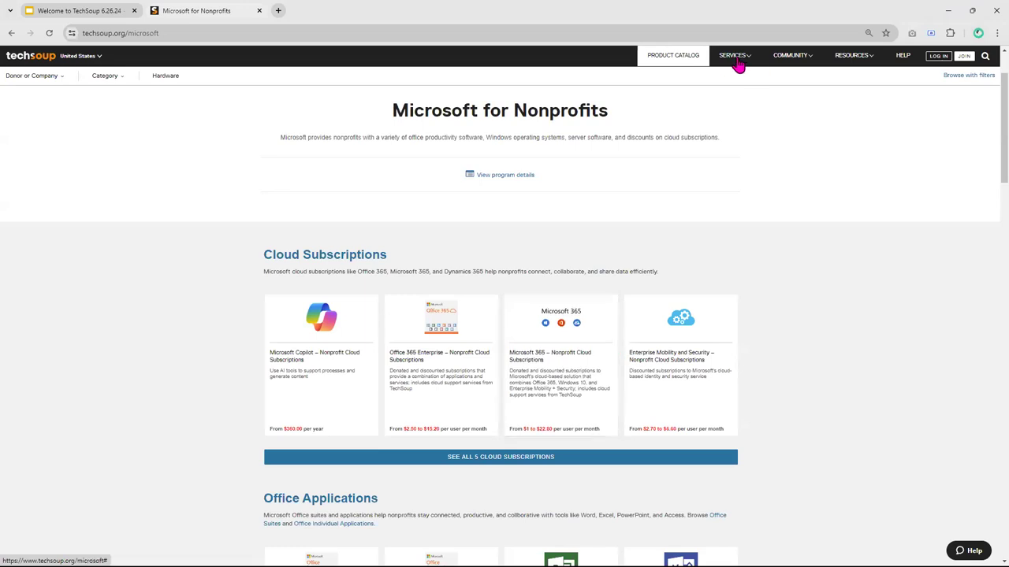
pyautogui.moveTo(738, 63)
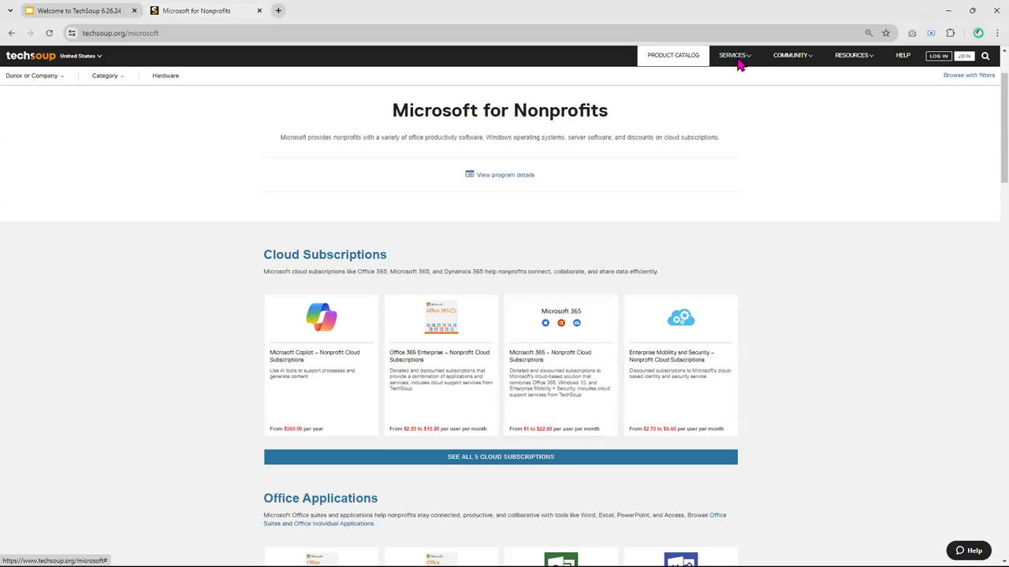
pyautogui.click(732, 56)
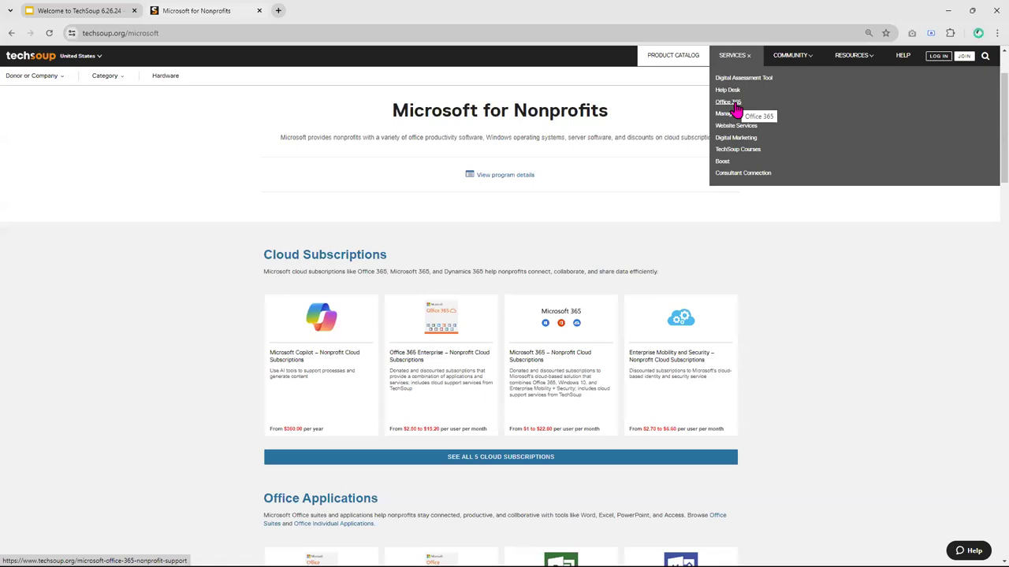
pyautogui.moveTo(847, 292)
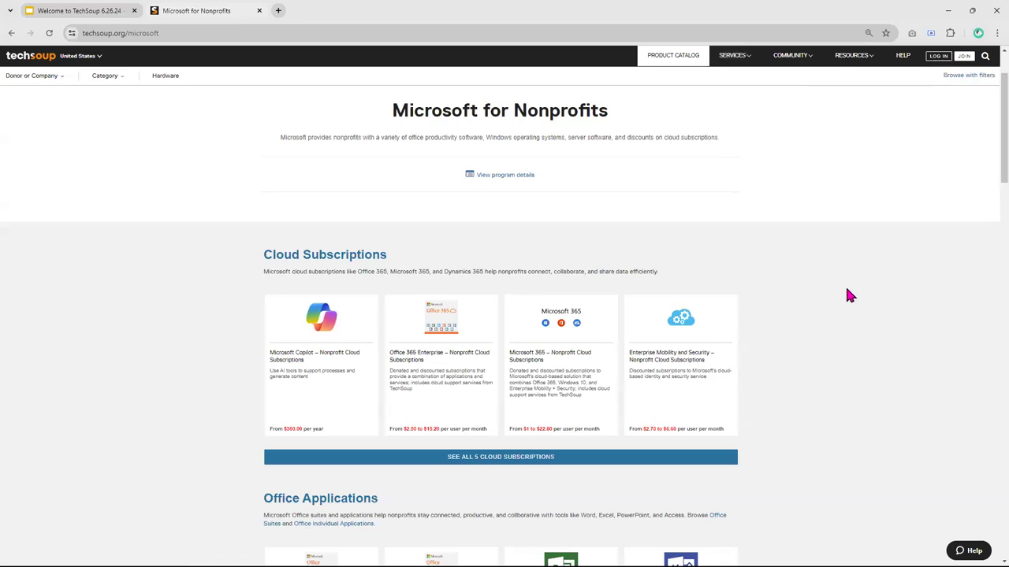
pyautogui.scroll(-3)
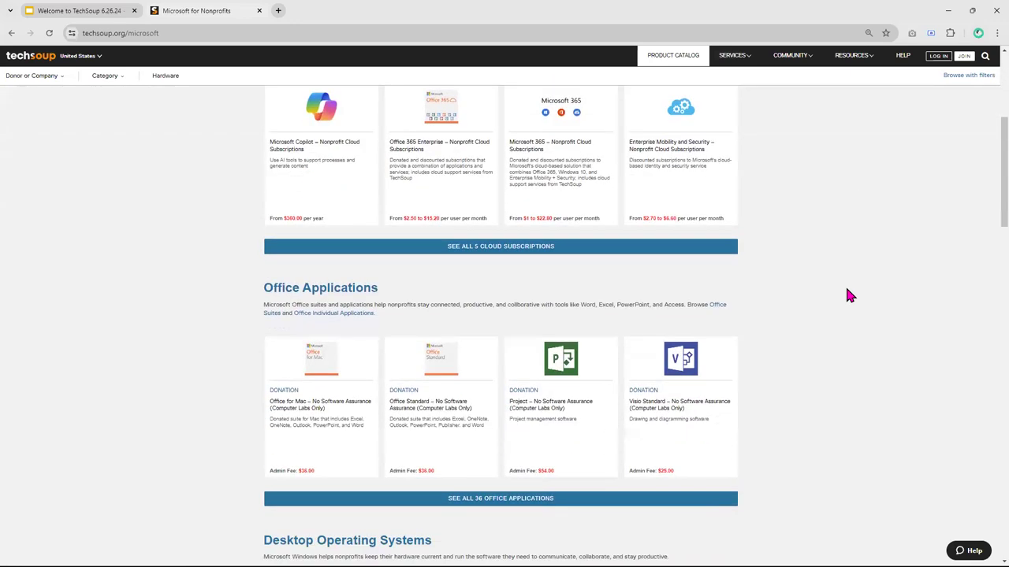
pyautogui.scroll(-3)
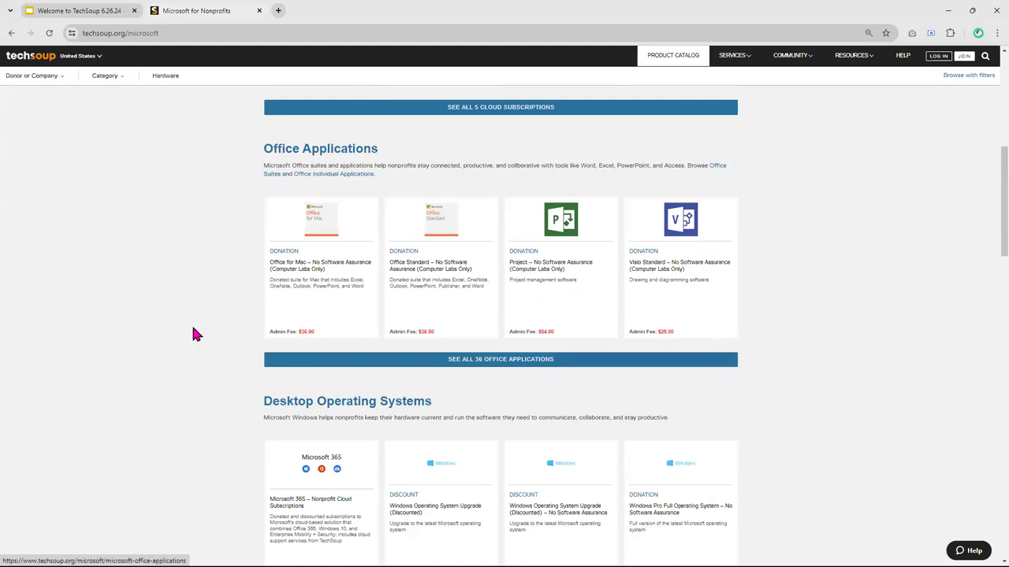
pyautogui.moveTo(181, 266)
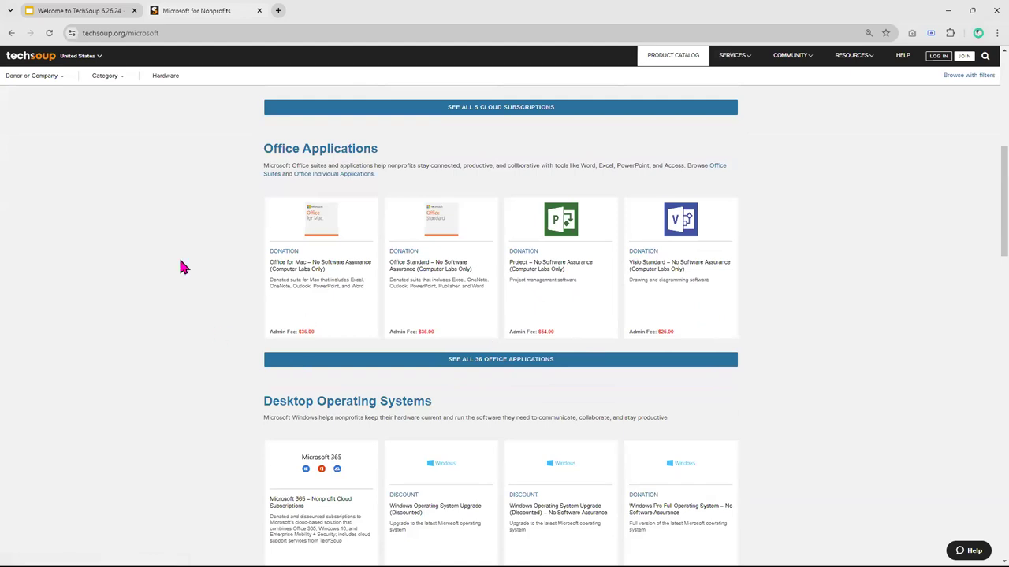
pyautogui.moveTo(835, 286)
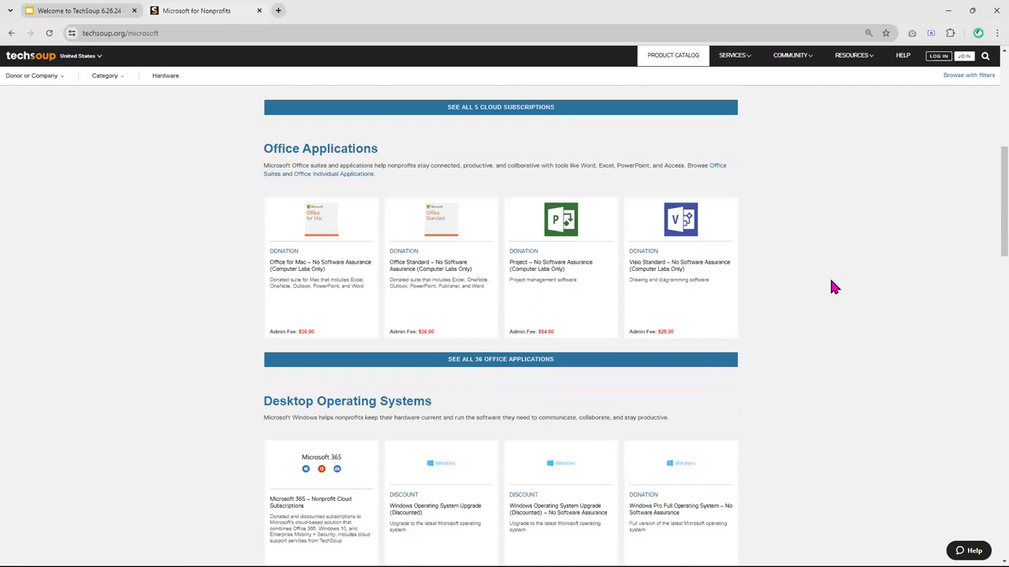
pyautogui.moveTo(943, 330)
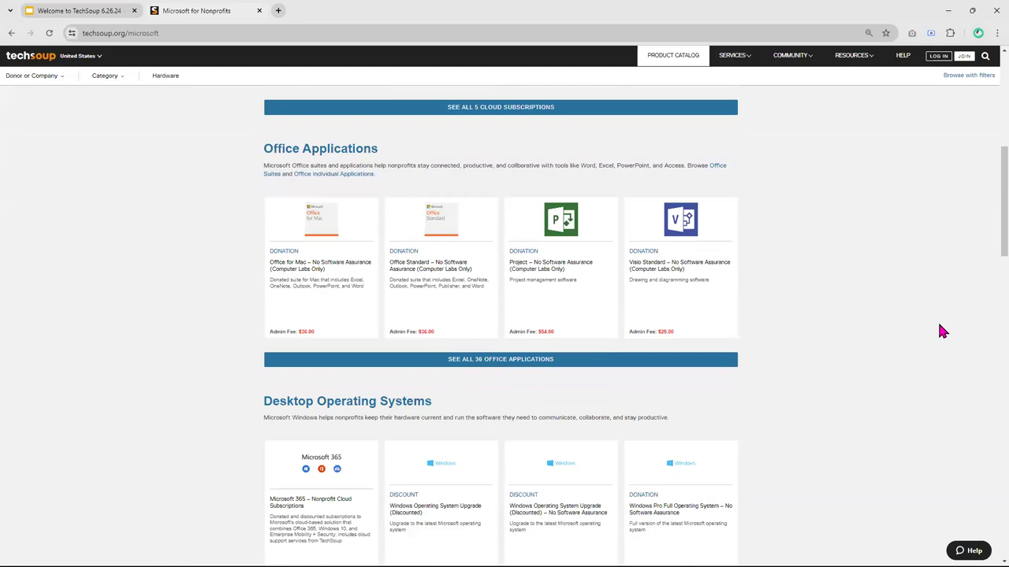
pyautogui.scroll(-3)
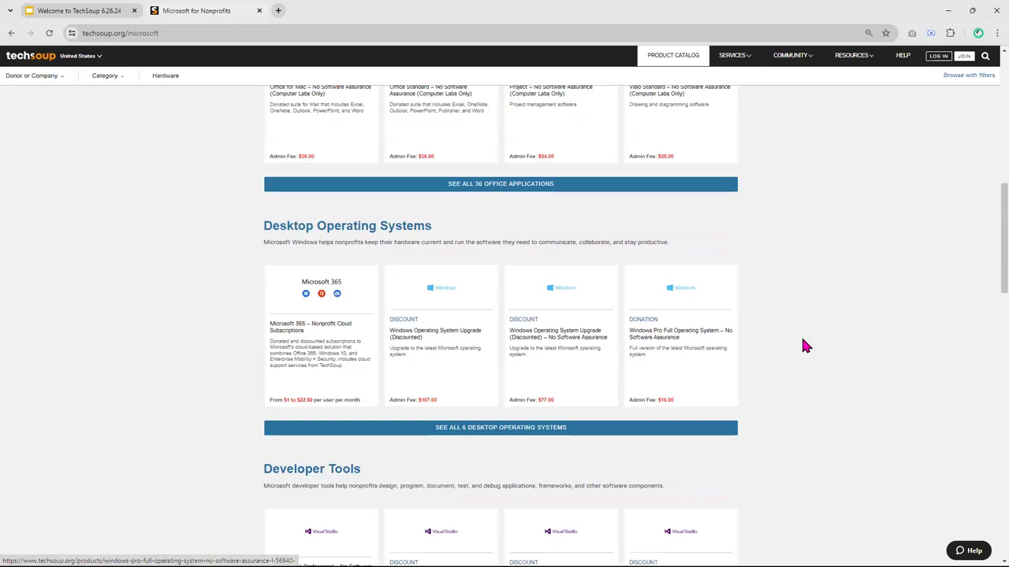
pyautogui.scroll(-3)
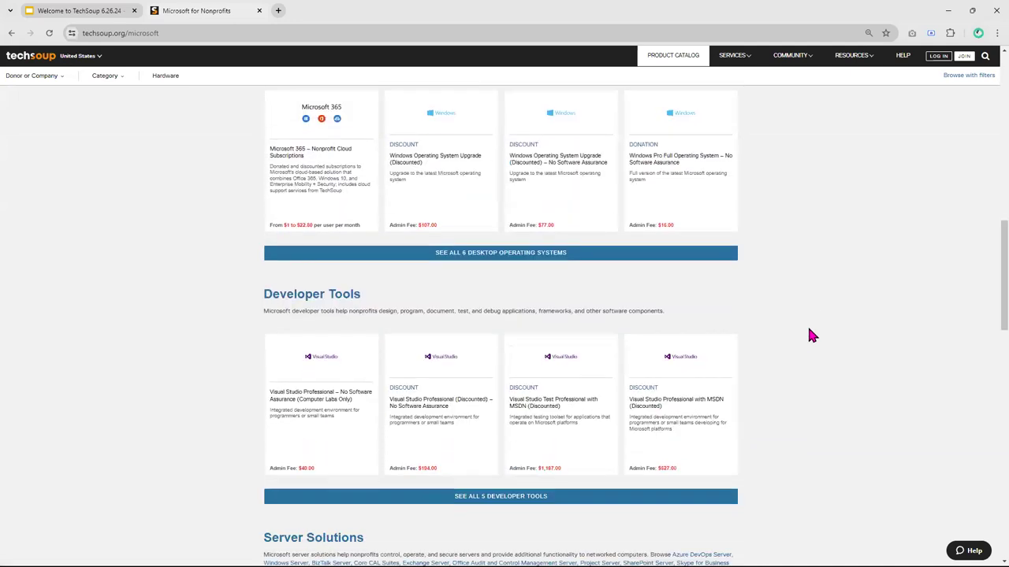
pyautogui.scroll(-3)
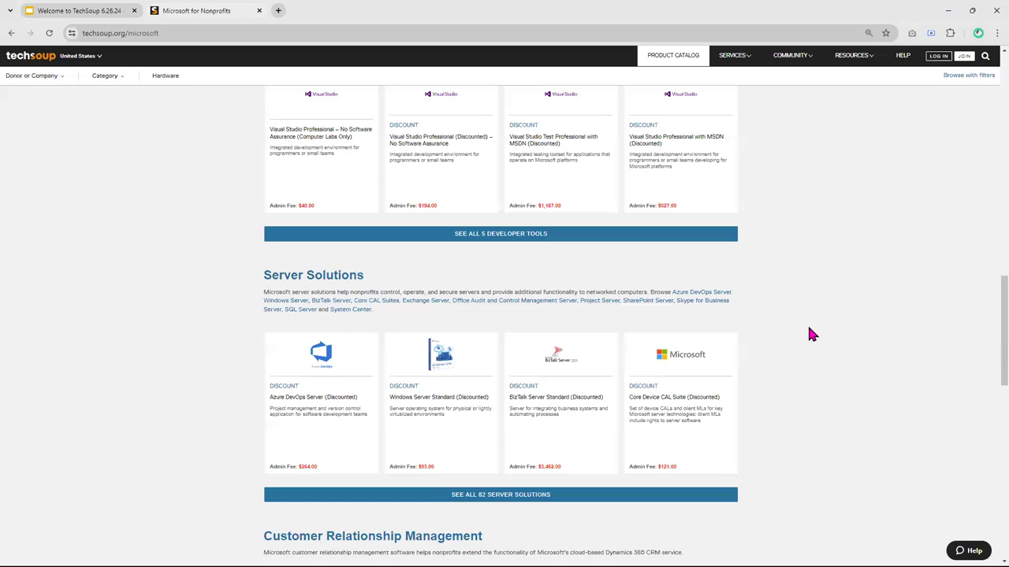
pyautogui.scroll(3)
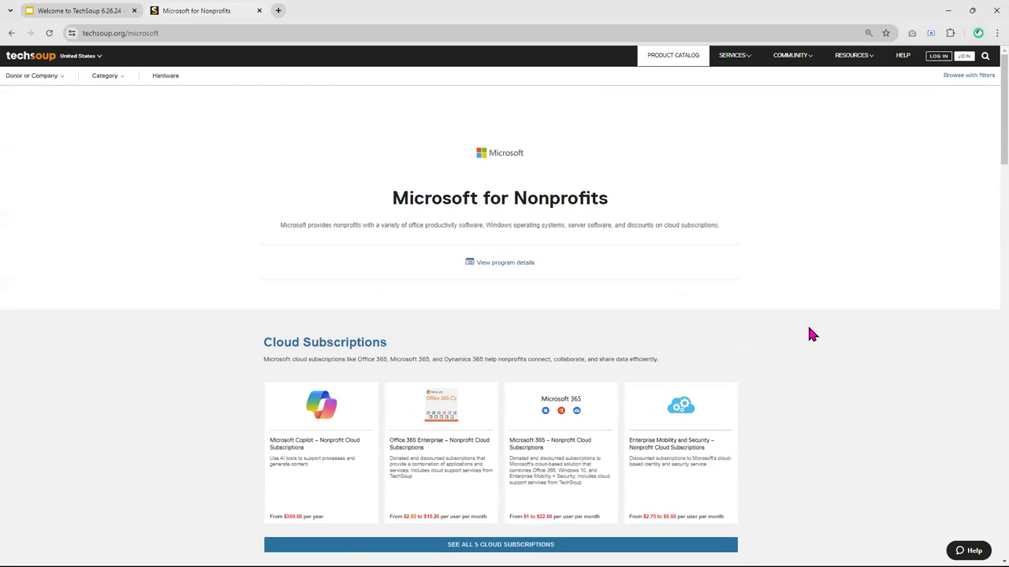
pyautogui.moveTo(12, 33)
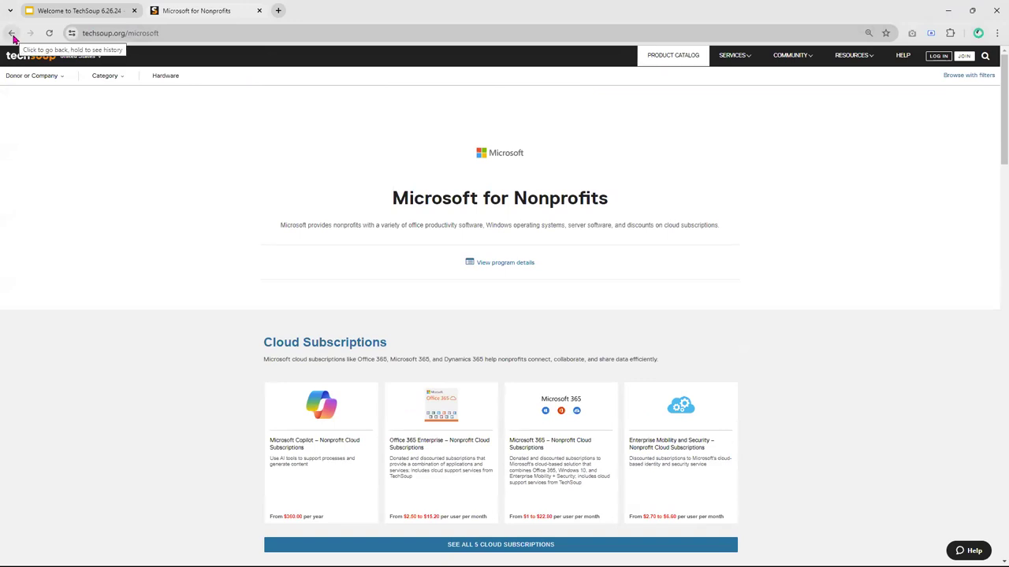
pyautogui.click(13, 33)
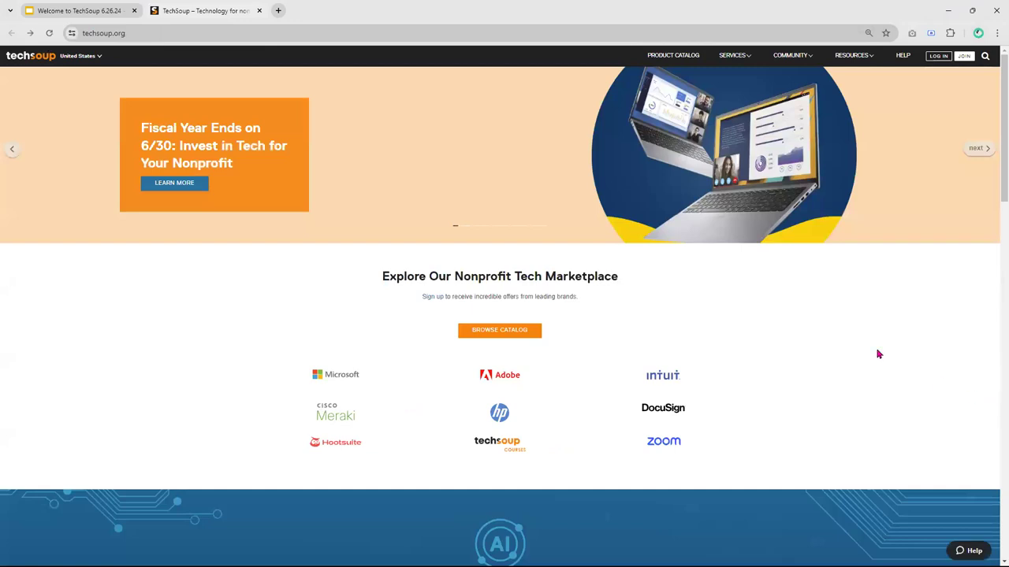
pyautogui.moveTo(507, 379)
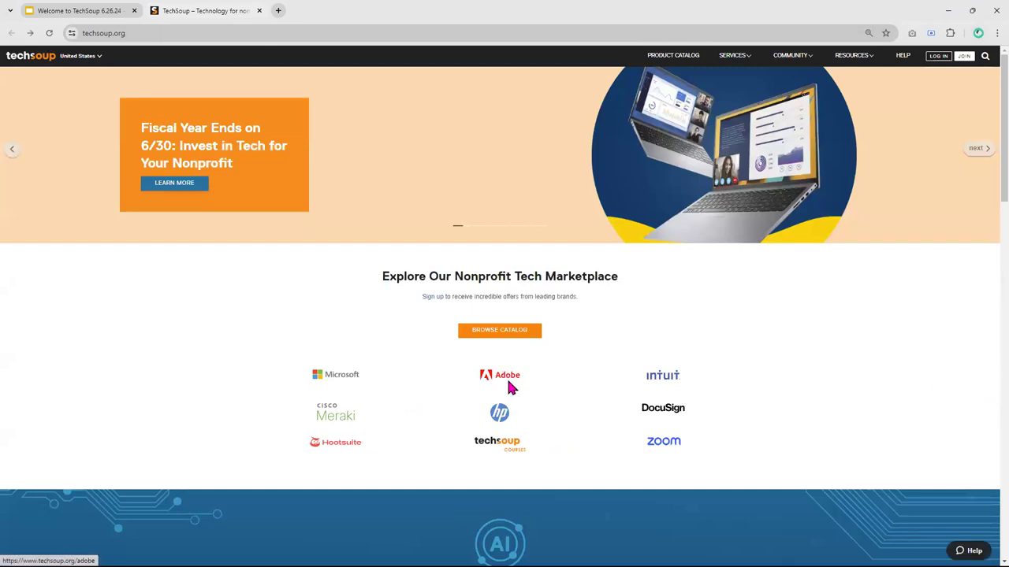
pyautogui.moveTo(500, 382)
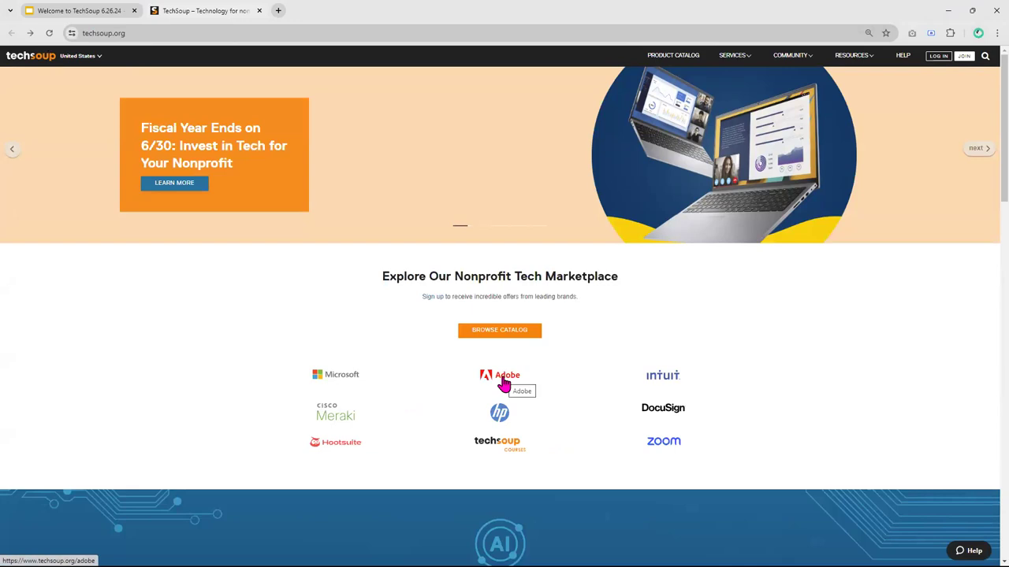
# - Select the Adobe logo under Explore Our Nonprofit Tech Marketplace on the homepage
pyautogui.click(978, 148)
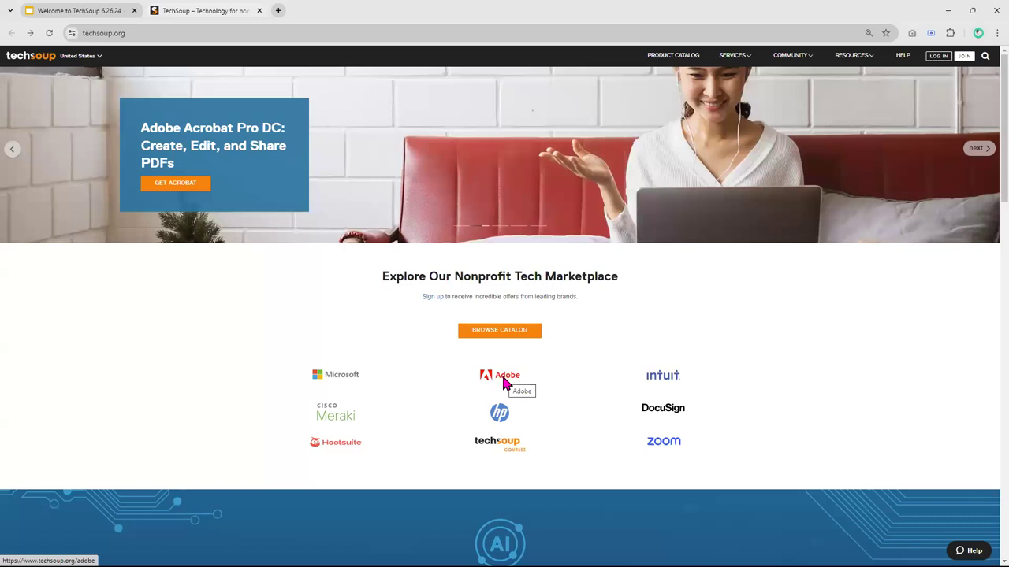
pyautogui.click(507, 374)
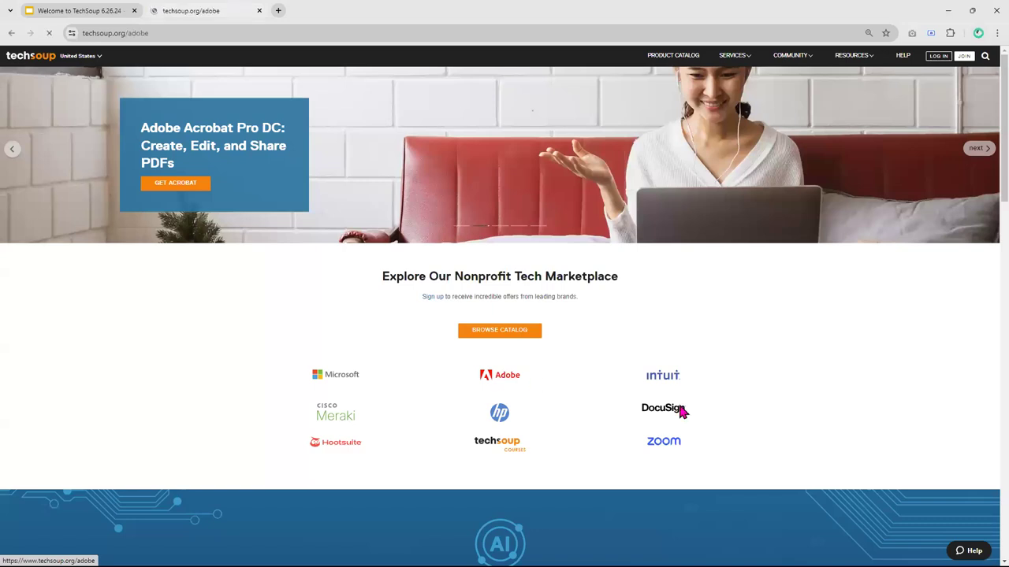
# - Load the Adobe for Nonprofits page listing Creative Cloud, Adobe Express and Acrobat Pro
pyautogui.click(499, 375)
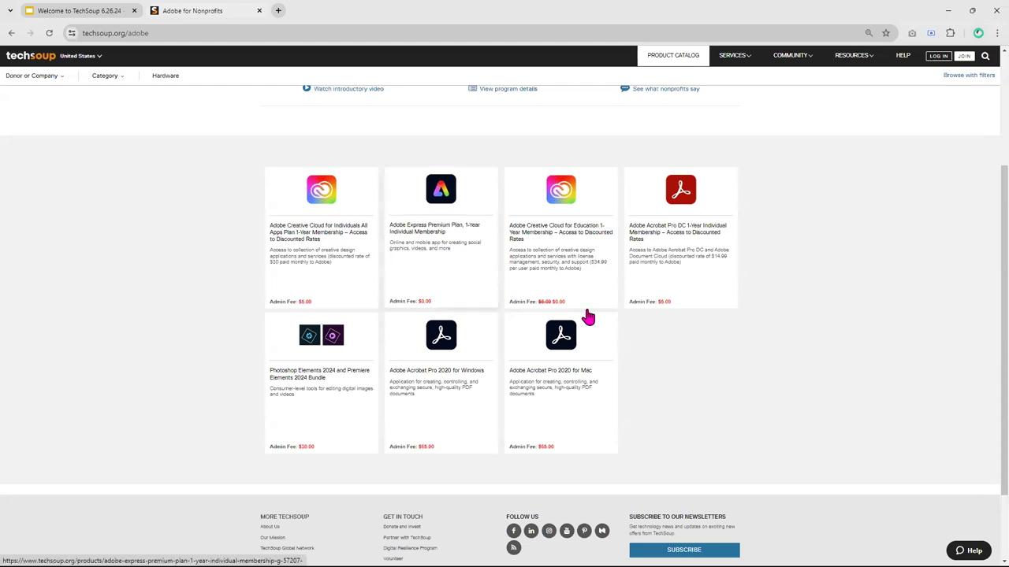
pyautogui.moveTo(455, 272)
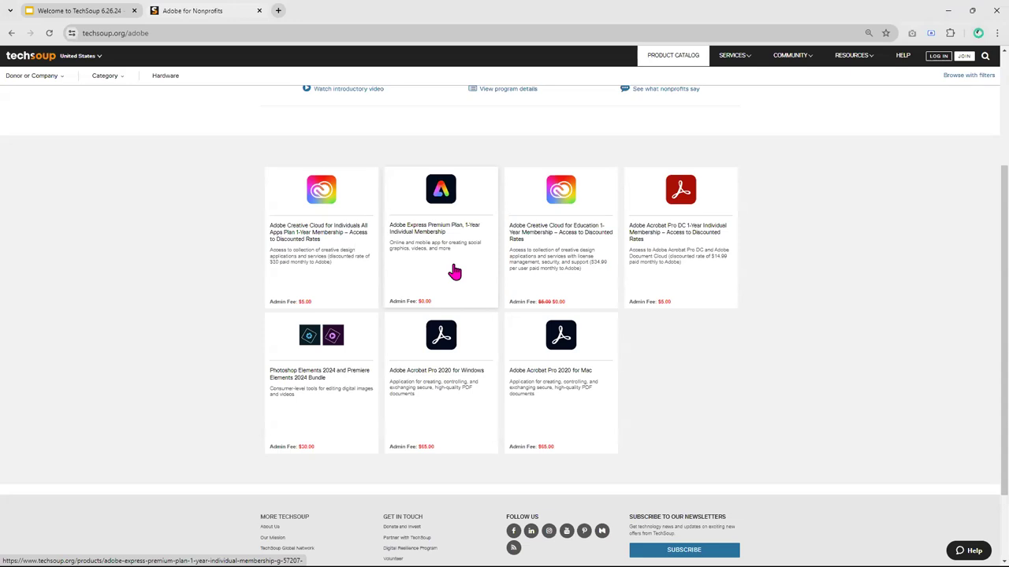
pyautogui.moveTo(693, 279)
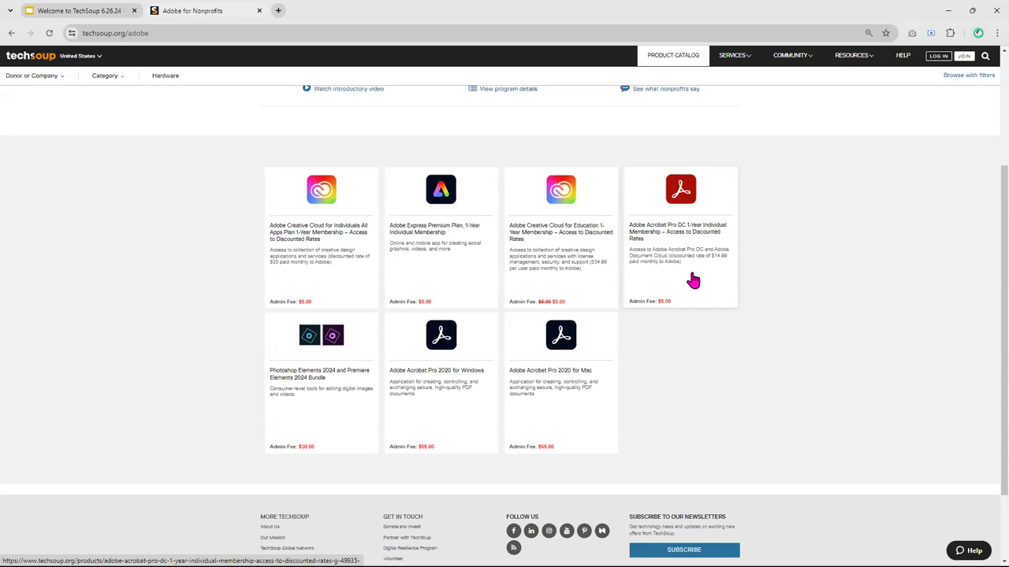
pyautogui.moveTo(577, 232)
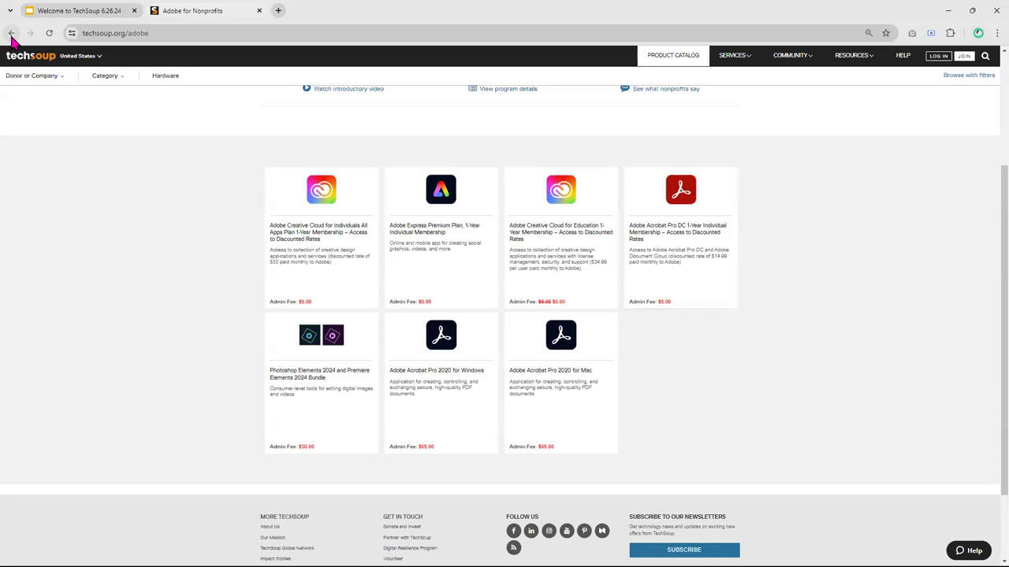
# - Go back to the TechSoup homepage and scroll to the marketplace brand grid
pyautogui.click(12, 32)
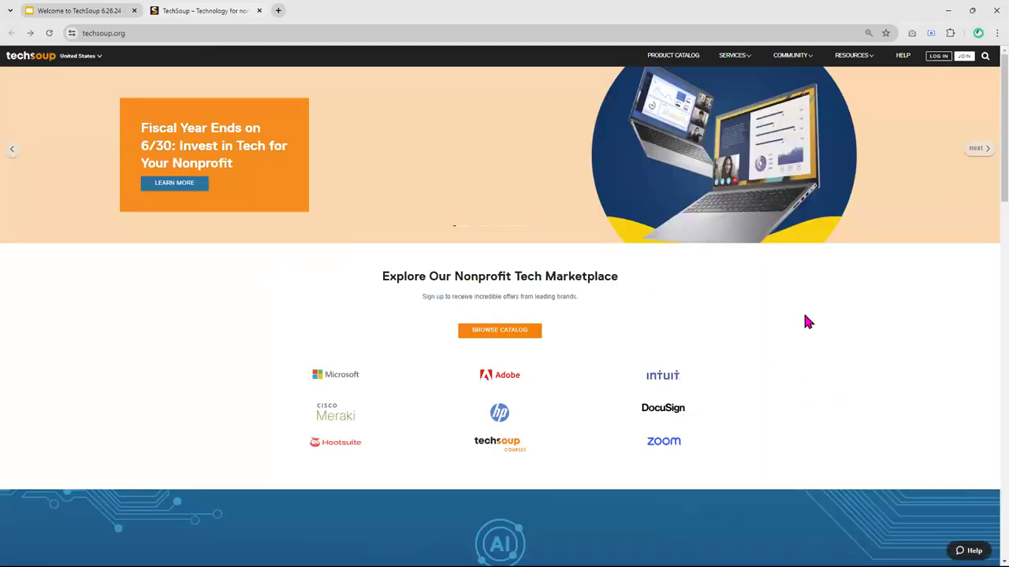
pyautogui.scroll(-3)
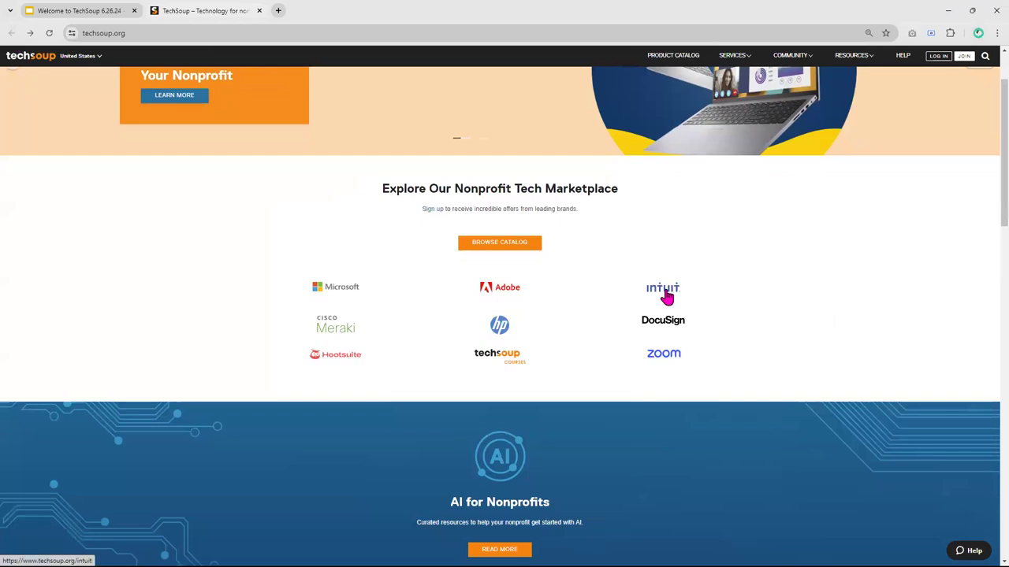
pyautogui.moveTo(662, 288)
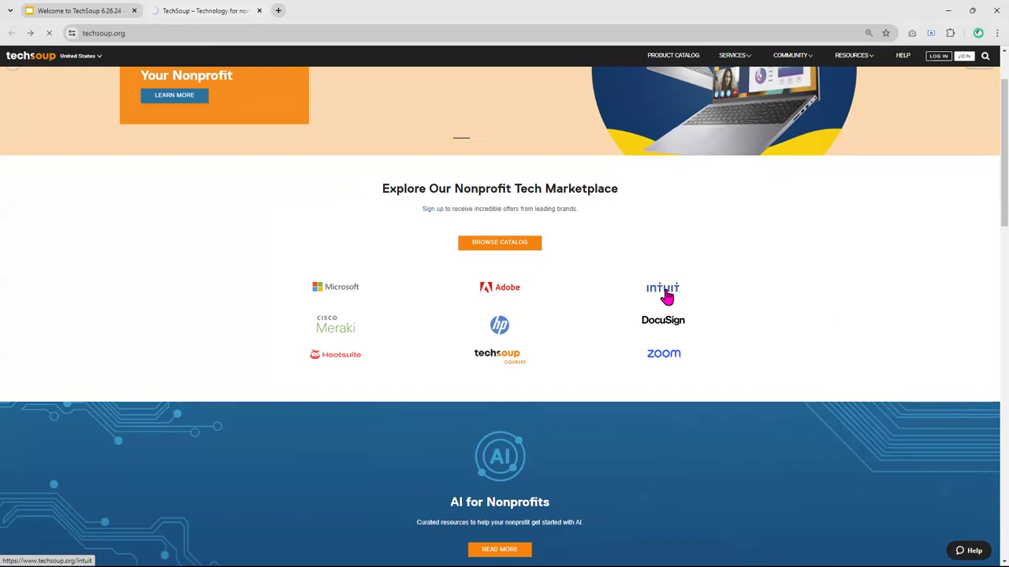
# - Open Intuit for Nonprofits and scroll to the QuickBooks Online and Premier cards
pyautogui.click(663, 287)
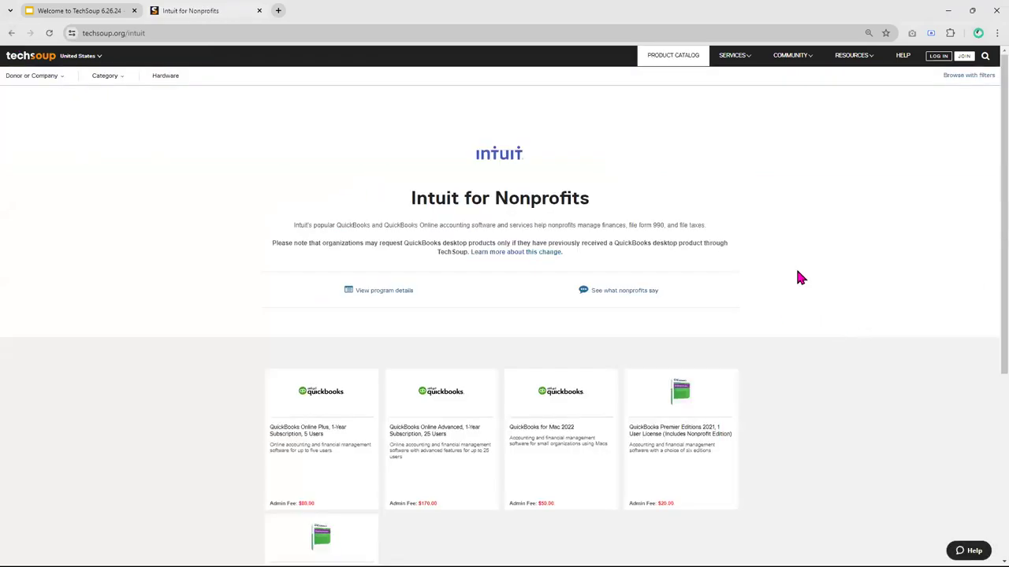
pyautogui.scroll(-3)
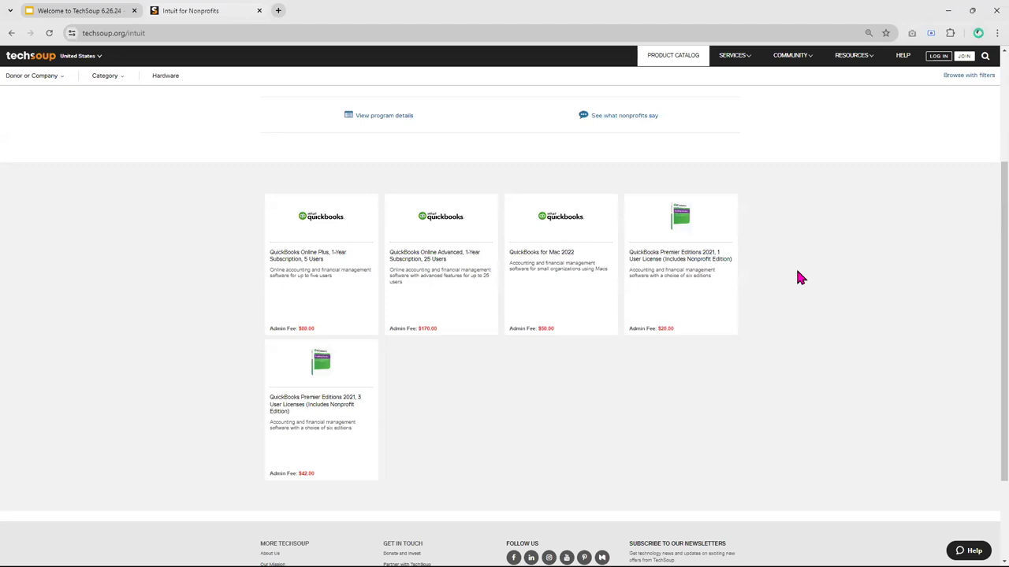
pyautogui.moveTo(735, 174)
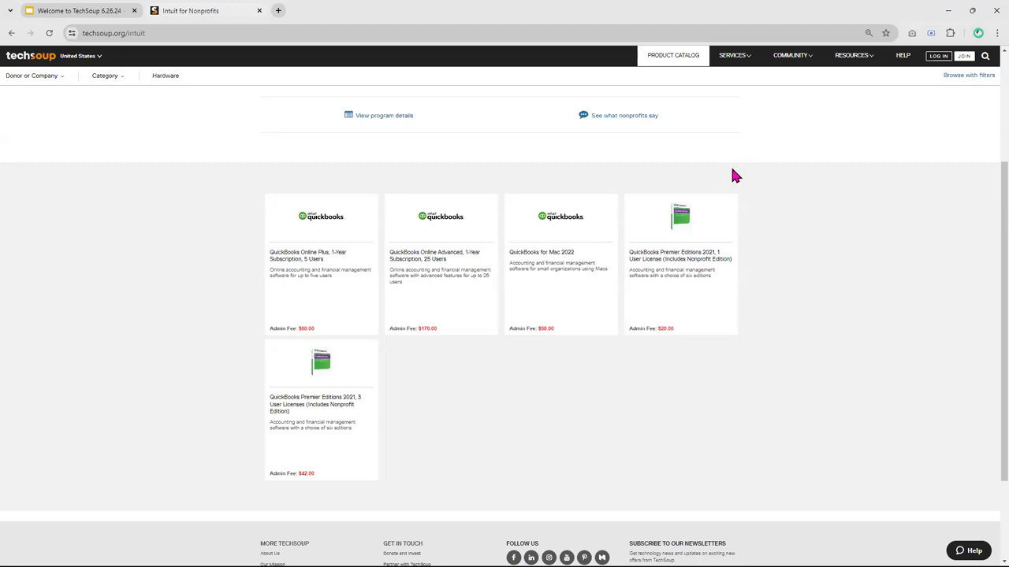
pyautogui.moveTo(754, 174)
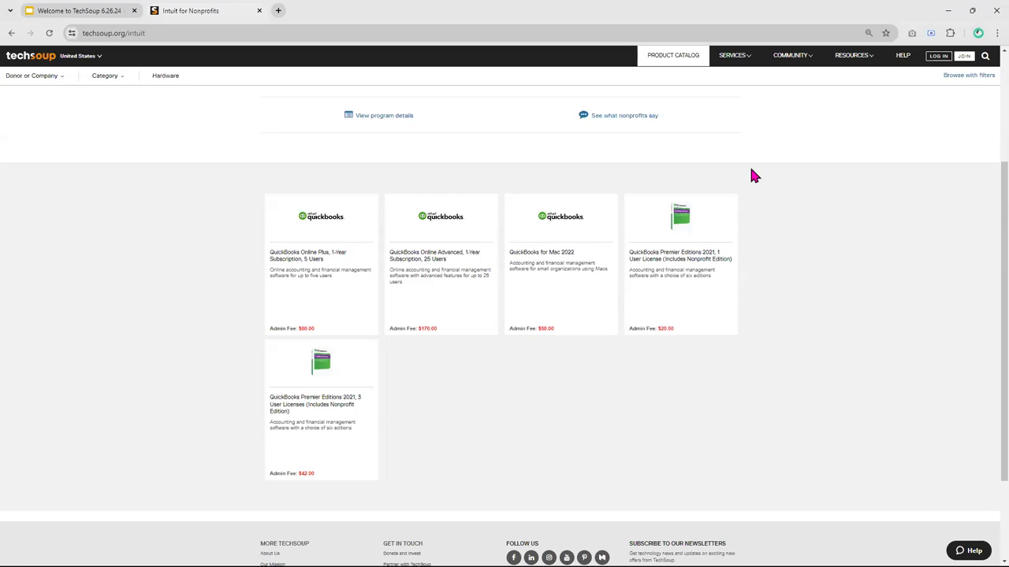
pyautogui.moveTo(483, 224)
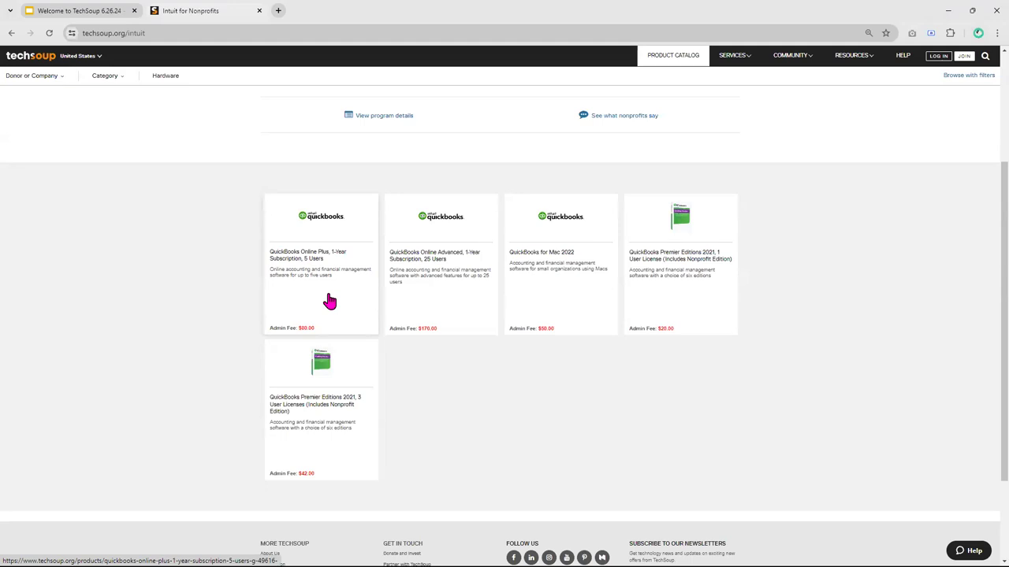
pyautogui.moveTo(901, 335)
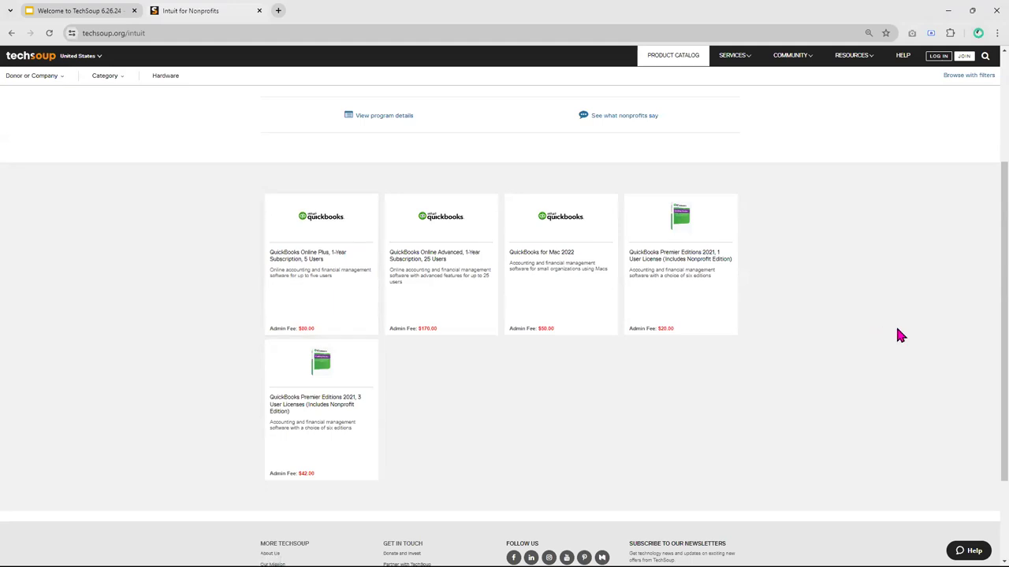
pyautogui.moveTo(896, 334)
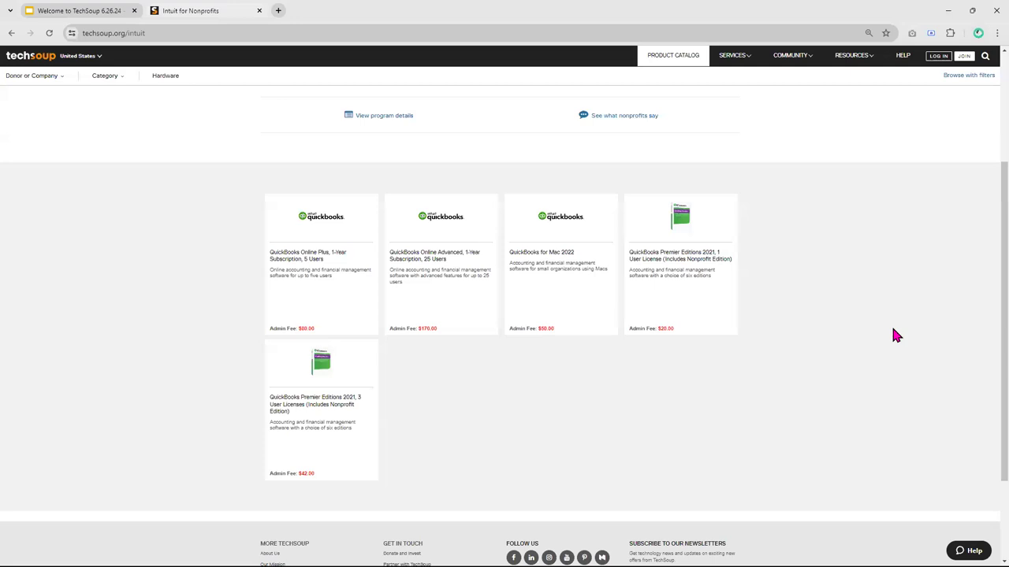
pyautogui.moveTo(125, 97)
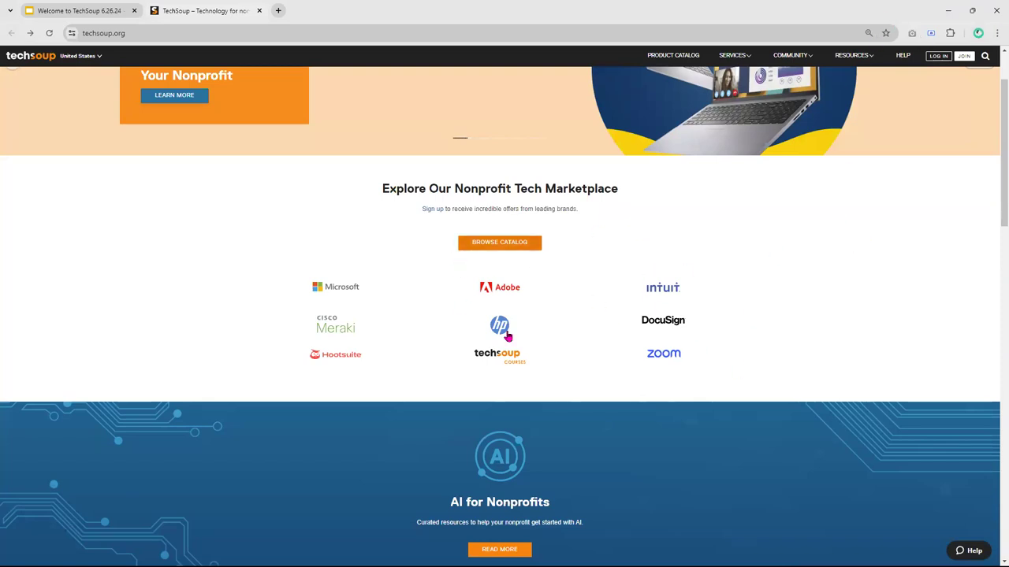
pyautogui.moveTo(664, 368)
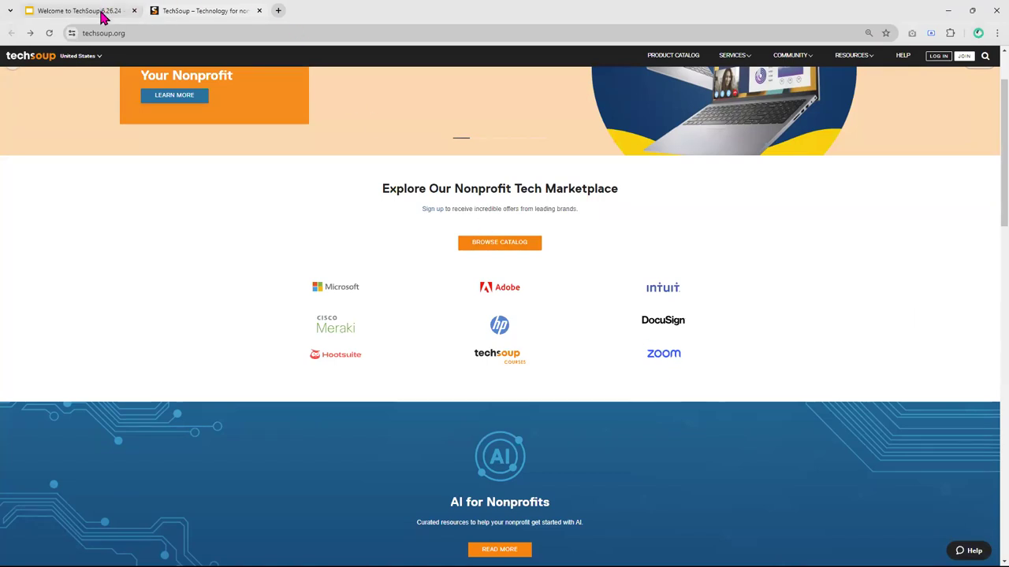
pyautogui.moveTo(75, 11)
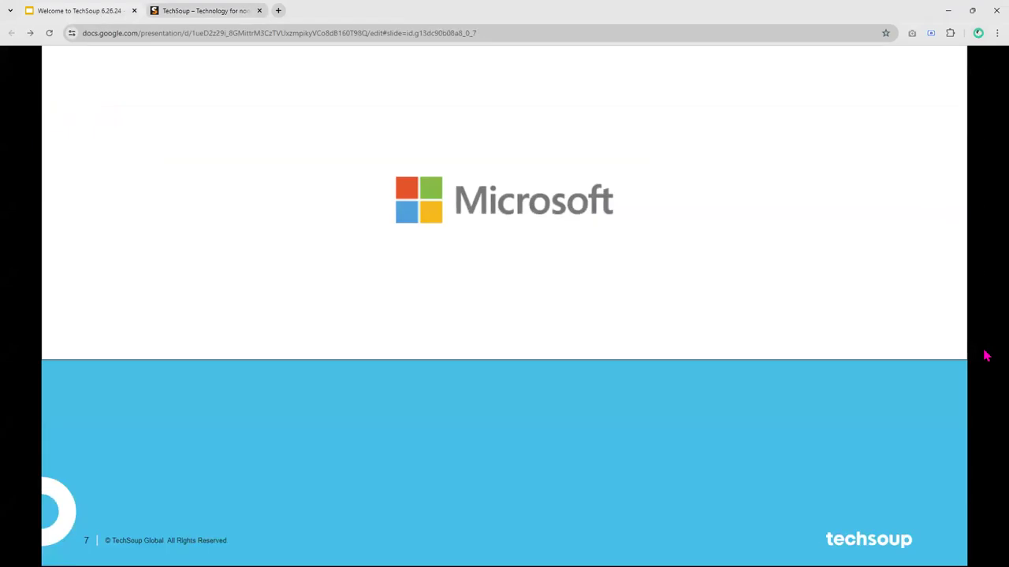
# - Advance the slideshow from the Microsoft slide to Additional Catalog Offers
pyautogui.press('Right')
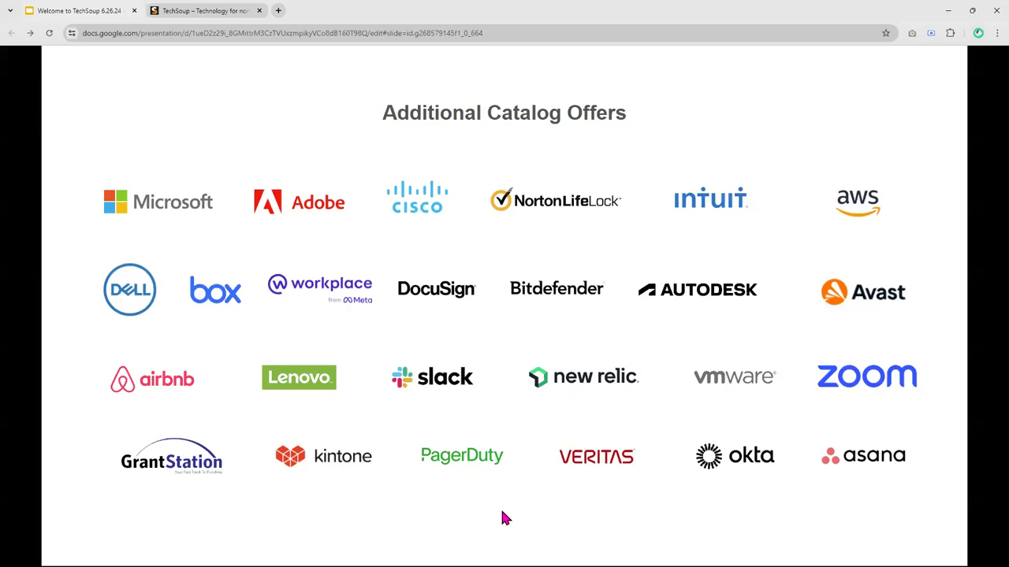
pyautogui.moveTo(672, 428)
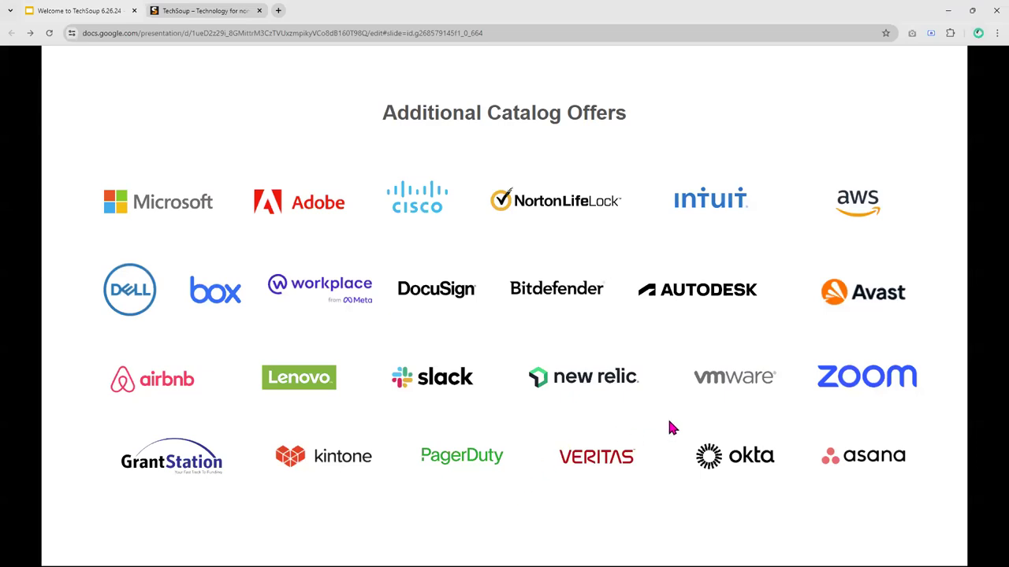
pyautogui.moveTo(906, 392)
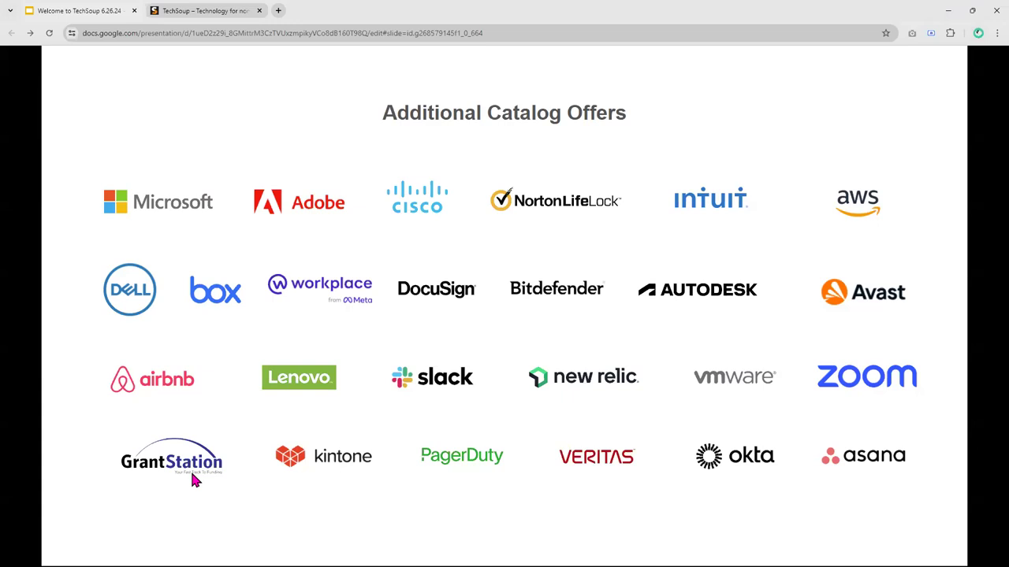
pyautogui.moveTo(676, 358)
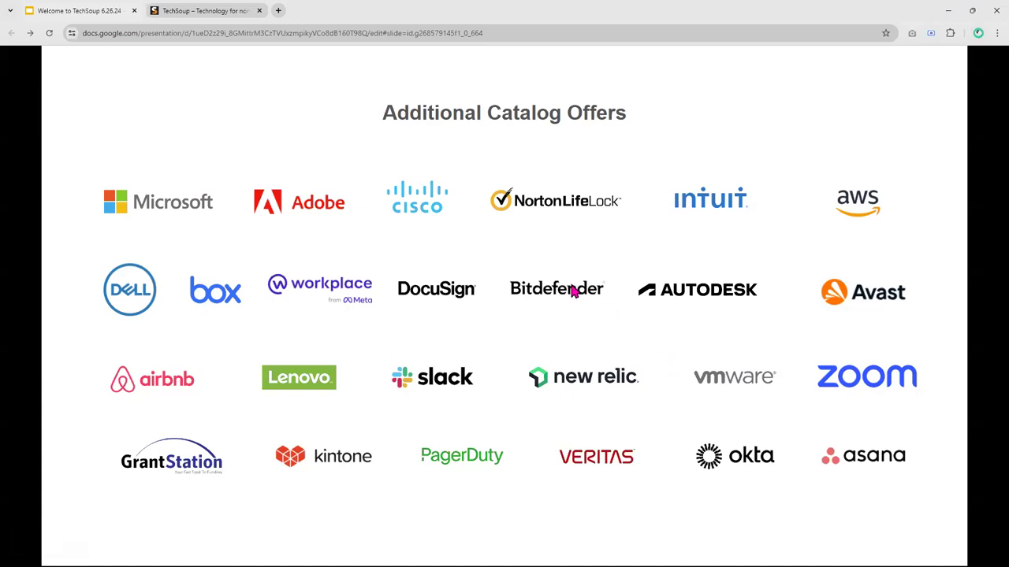
pyautogui.moveTo(773, 199)
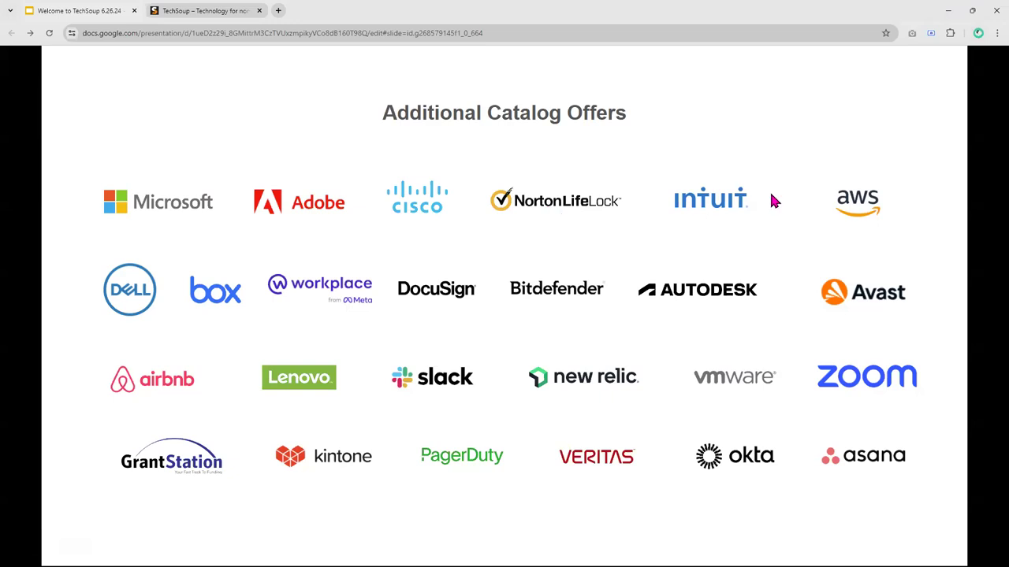
pyautogui.moveTo(883, 209)
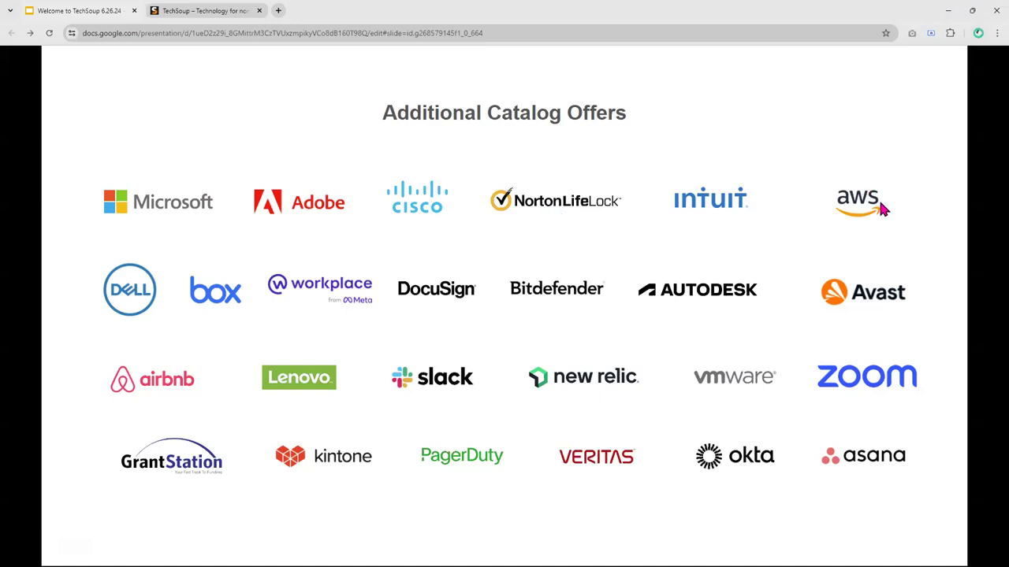
pyautogui.moveTo(944, 487)
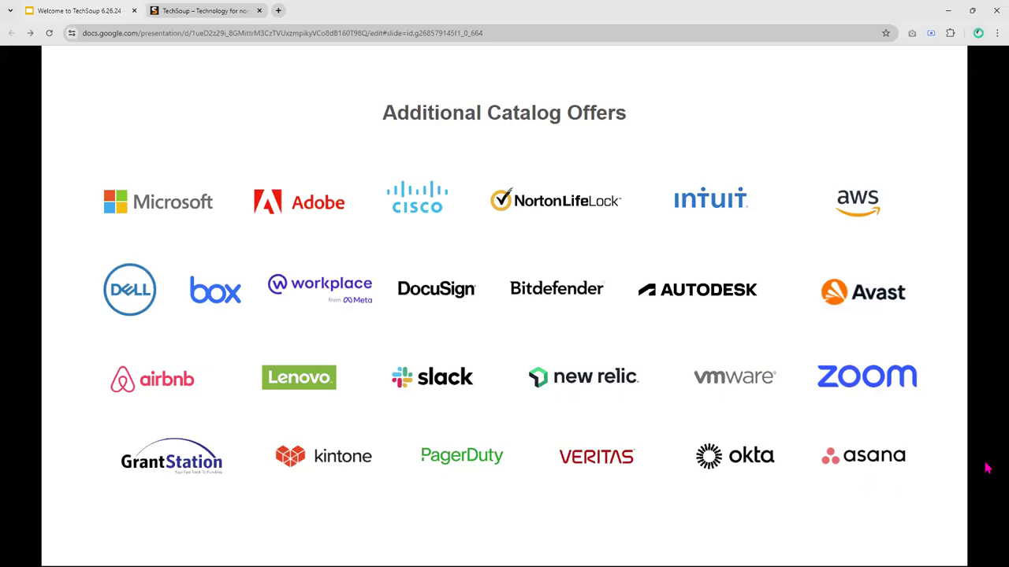
pyautogui.moveTo(981, 459)
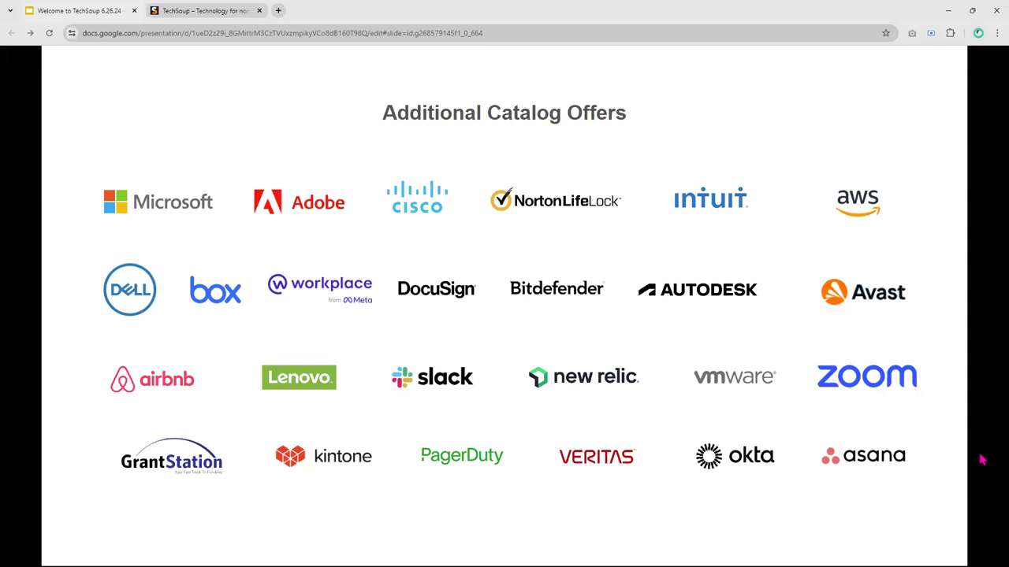
pyautogui.moveTo(979, 459)
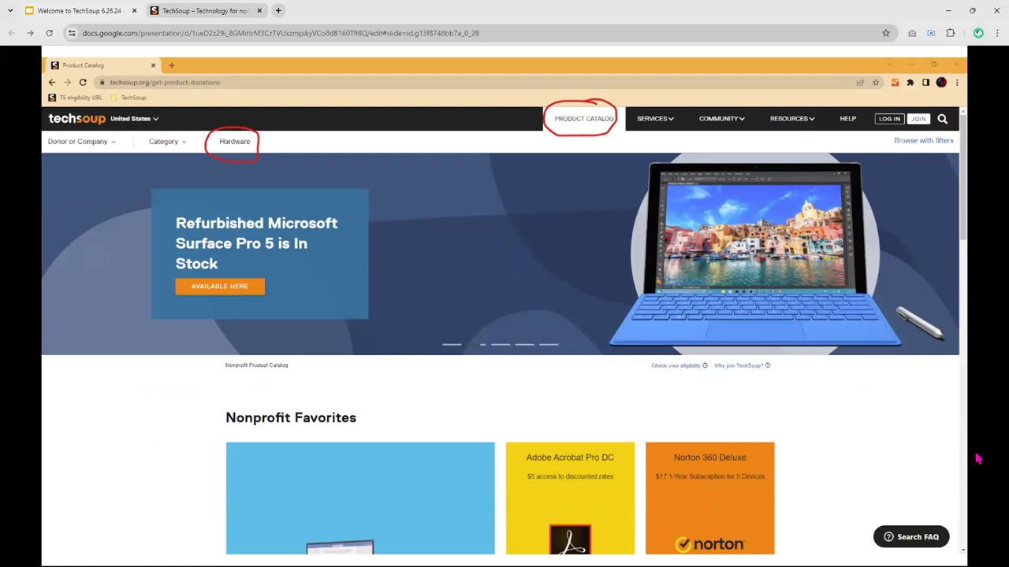
pyautogui.moveTo(702, 303)
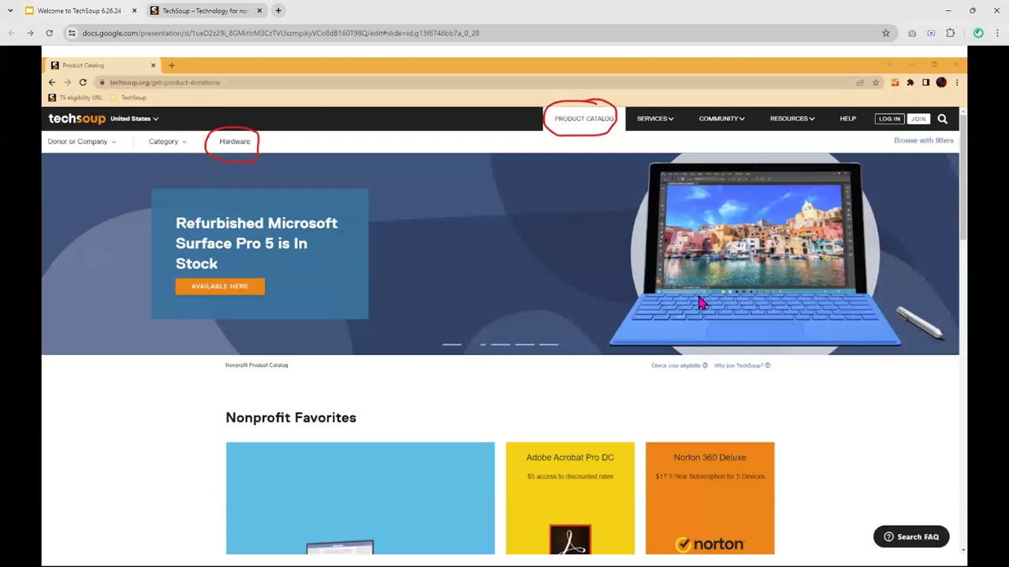
pyautogui.moveTo(966, 347)
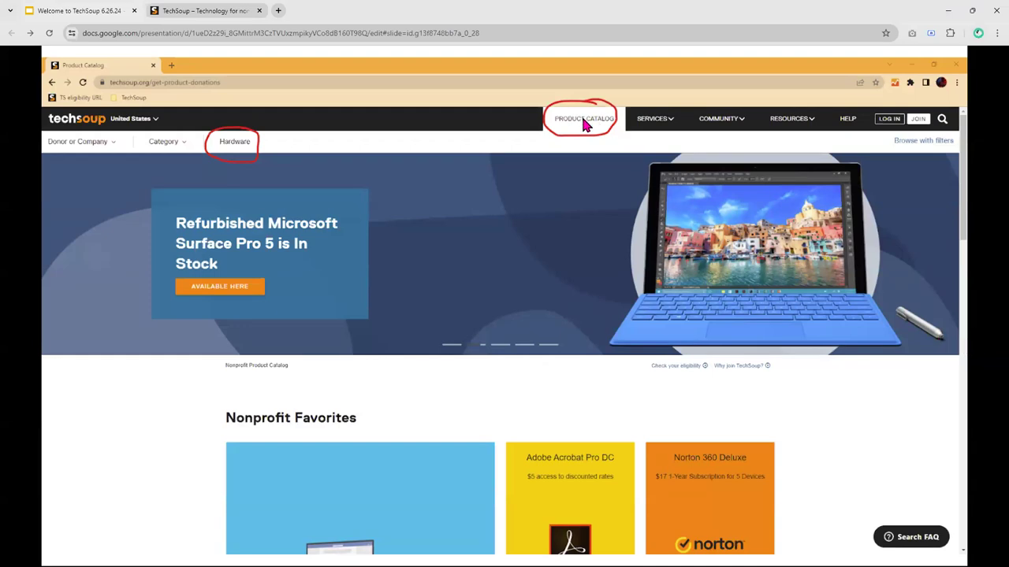
pyautogui.moveTo(241, 140)
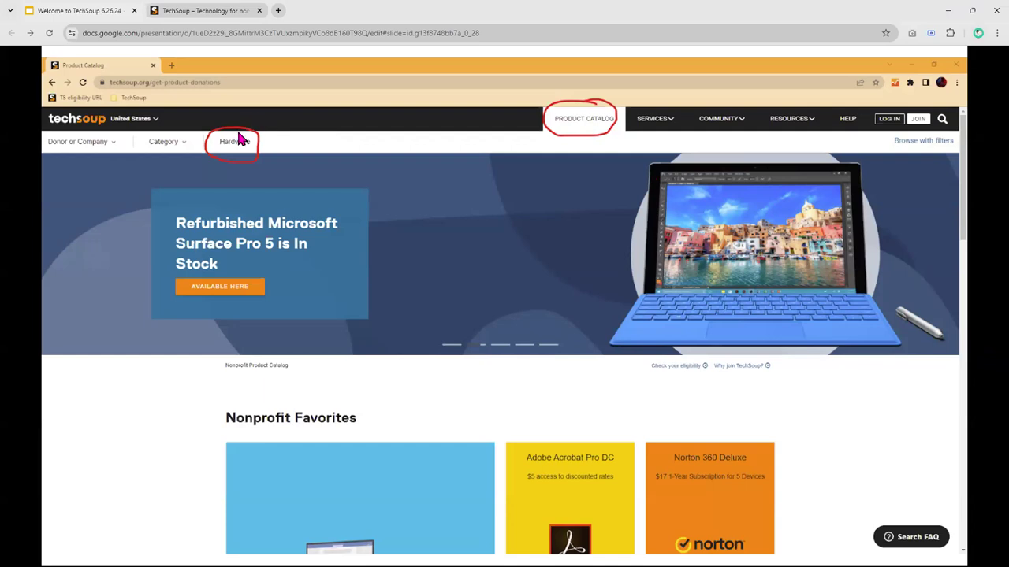
pyautogui.moveTo(203, 10)
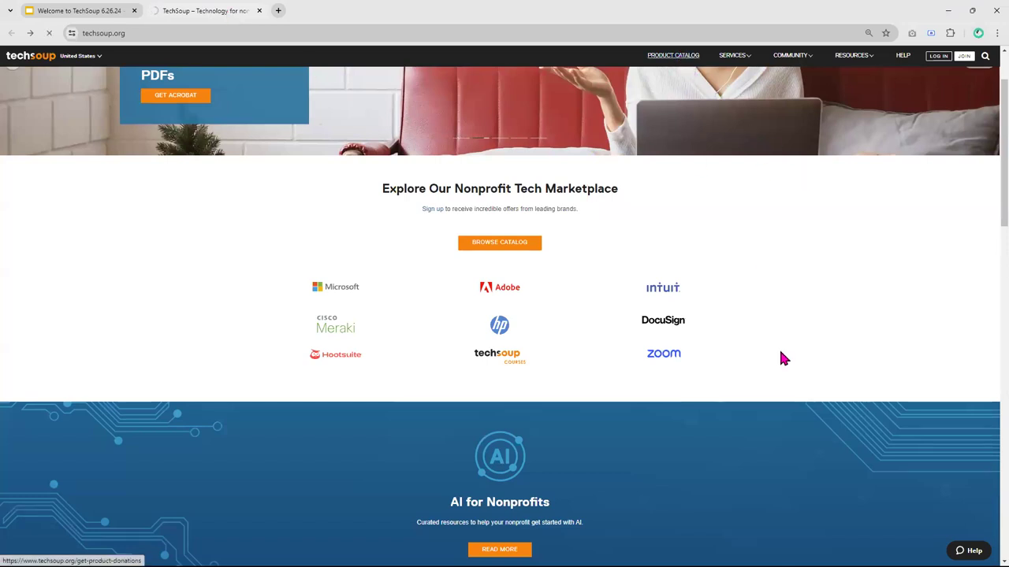
pyautogui.moveTo(989, 172)
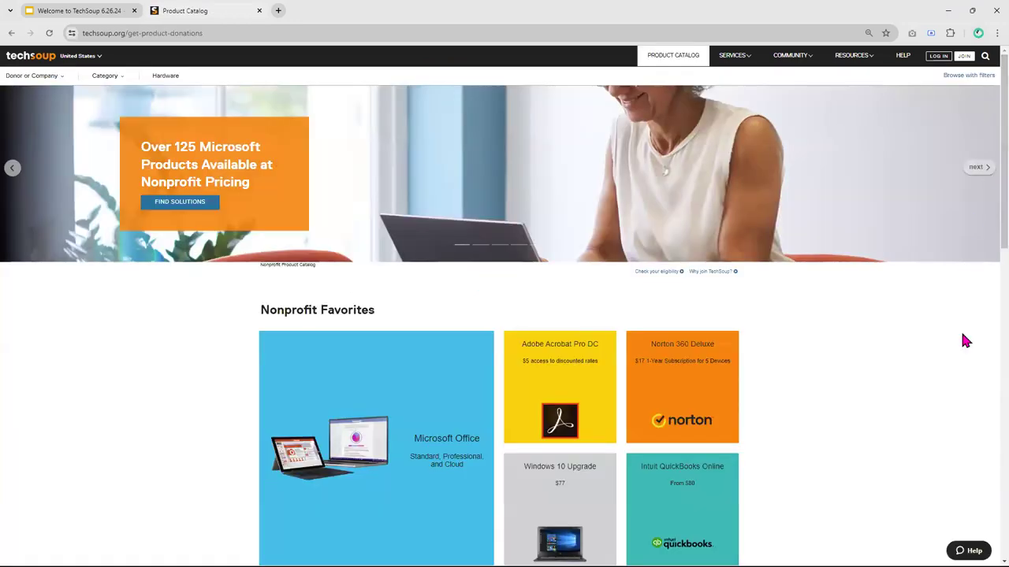
pyautogui.moveTo(666, 407)
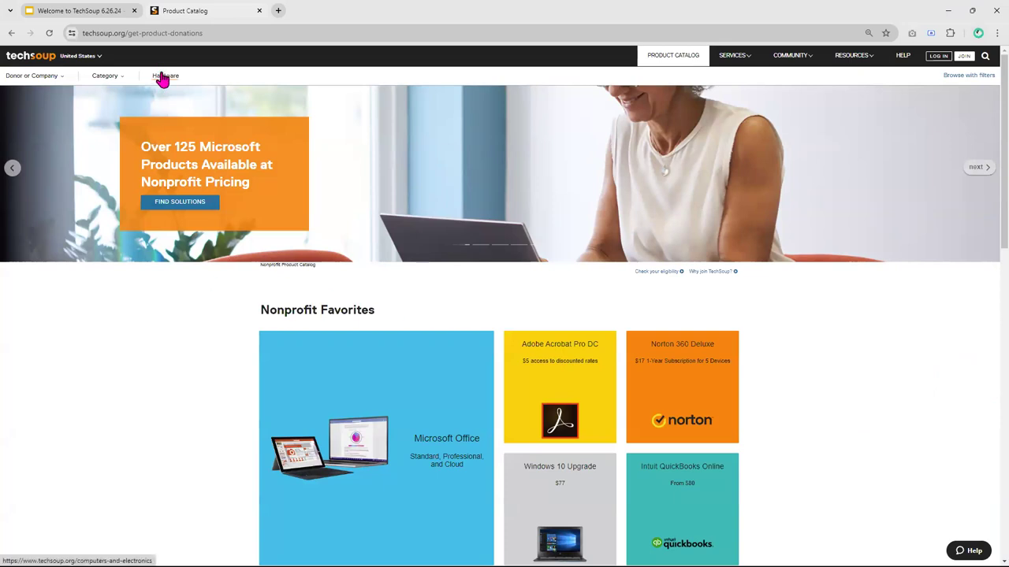
pyautogui.moveTo(165, 75)
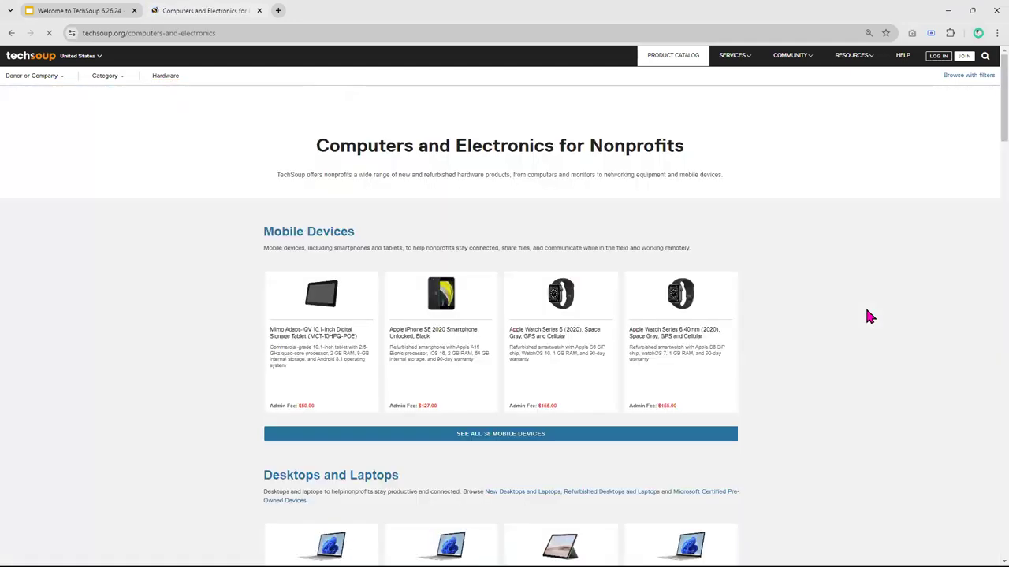
# - Scroll through Mobile Devices, Desktops, Monitors, Networking, Cameras, Sensors and Accessories sections
pyautogui.scroll(-3)
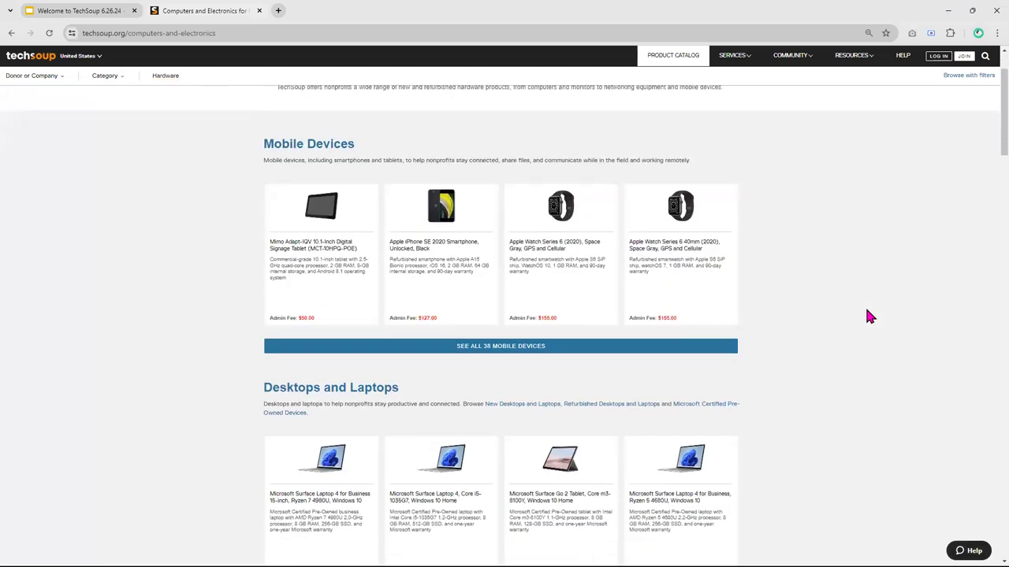
pyautogui.moveTo(848, 246)
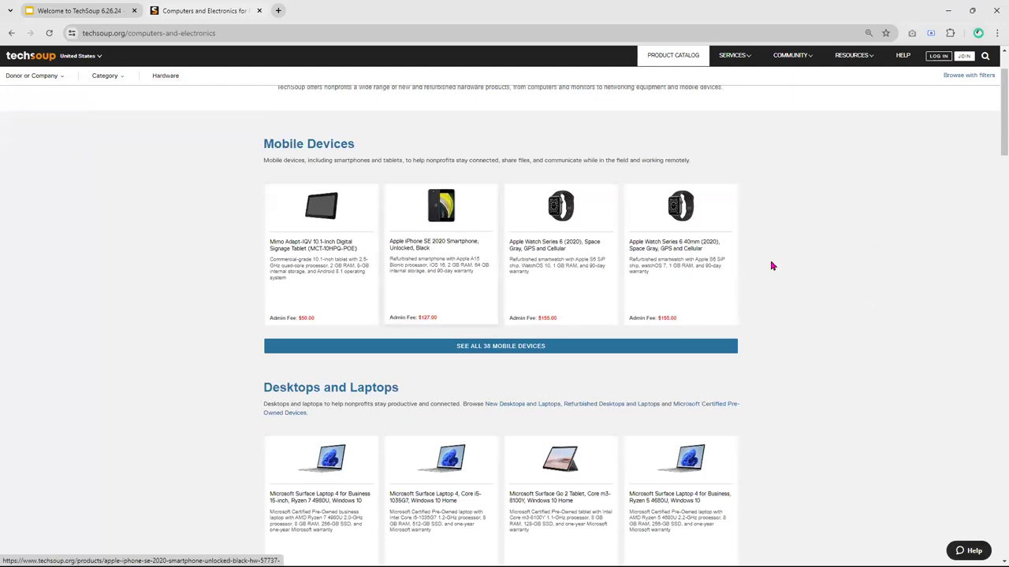
pyautogui.moveTo(778, 264)
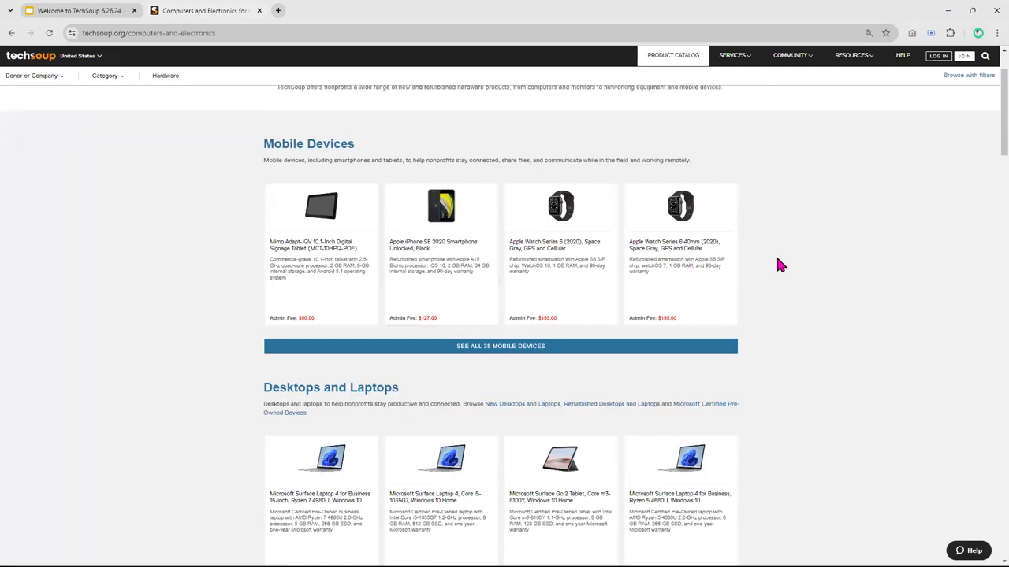
pyautogui.scroll(-3)
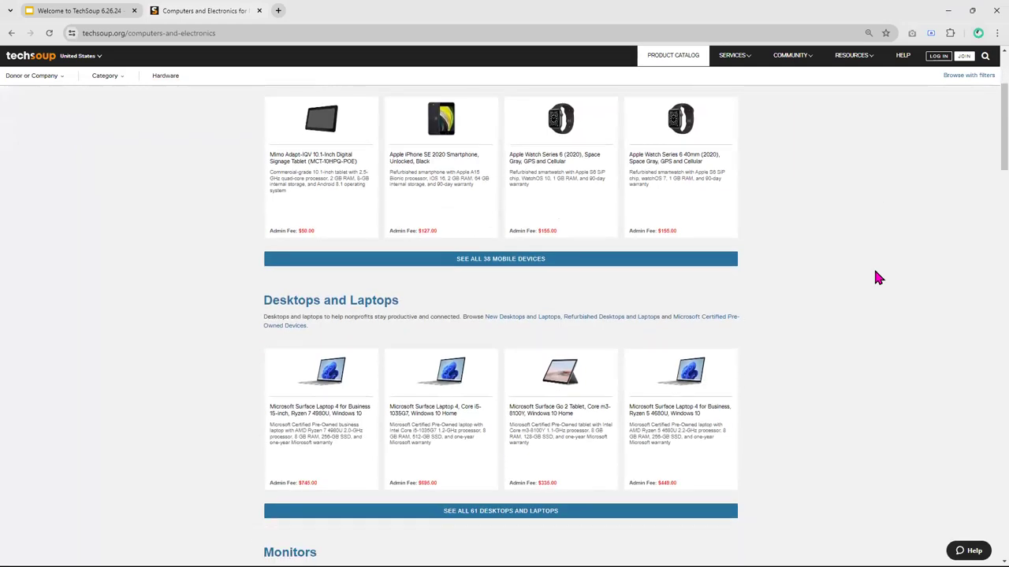
pyautogui.scroll(-3)
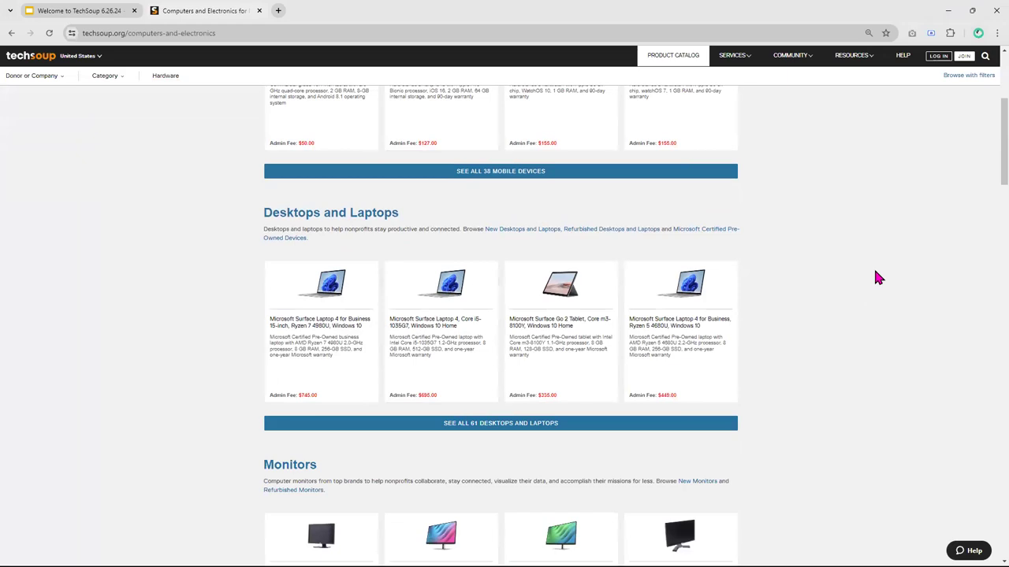
pyautogui.scroll(-3)
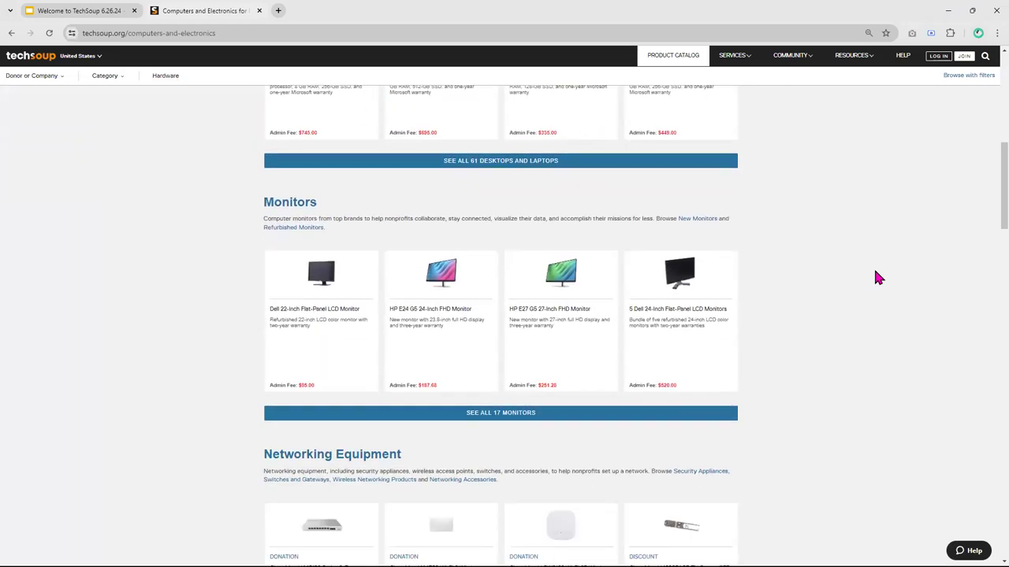
pyautogui.scroll(-3)
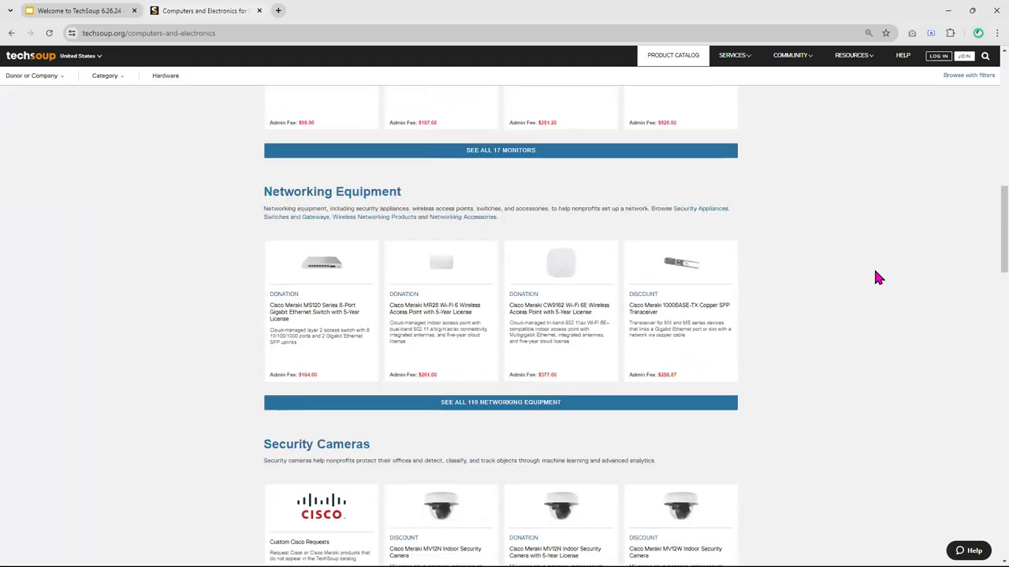
pyautogui.scroll(-3)
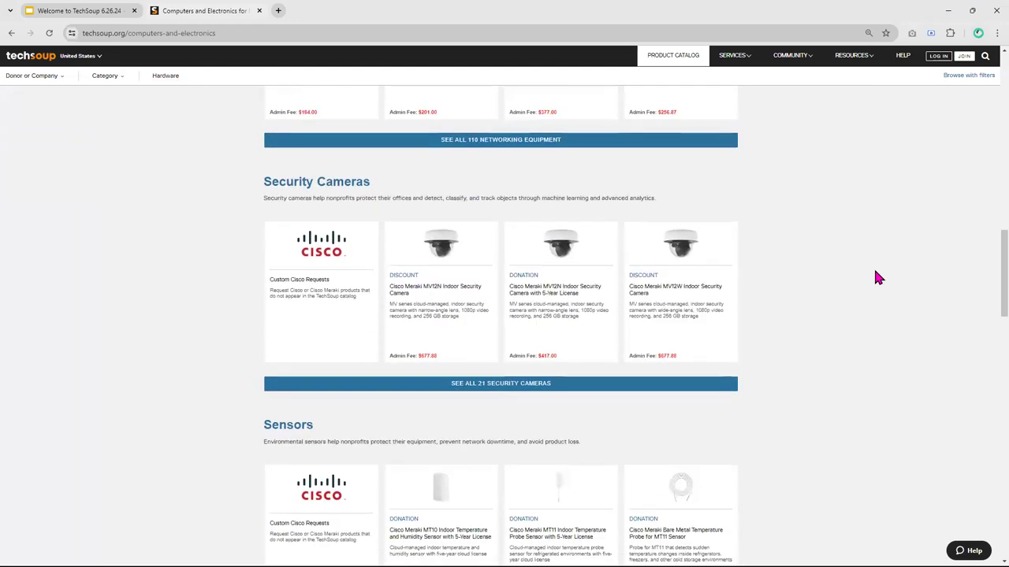
pyautogui.scroll(-3)
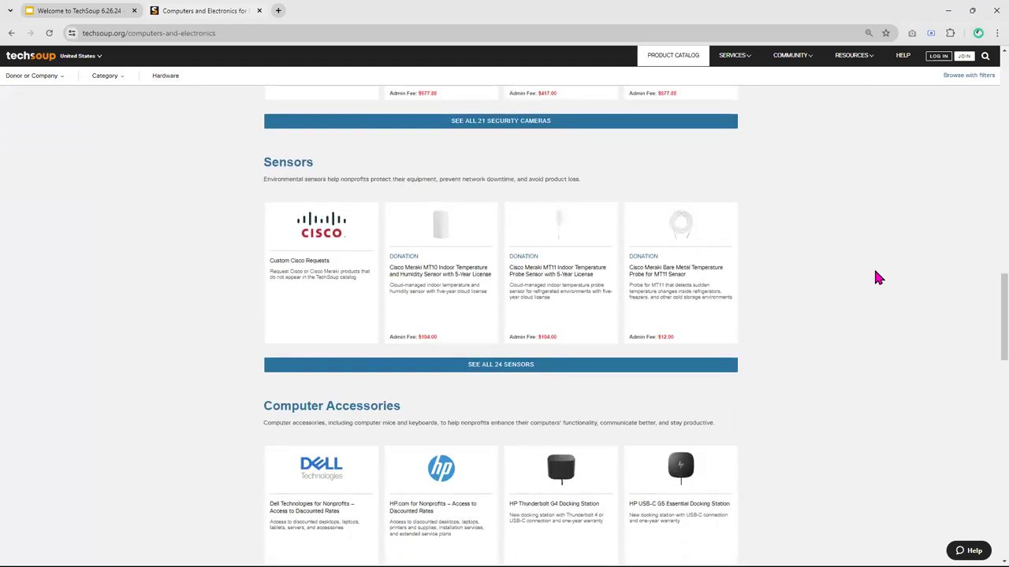
pyautogui.scroll(-3)
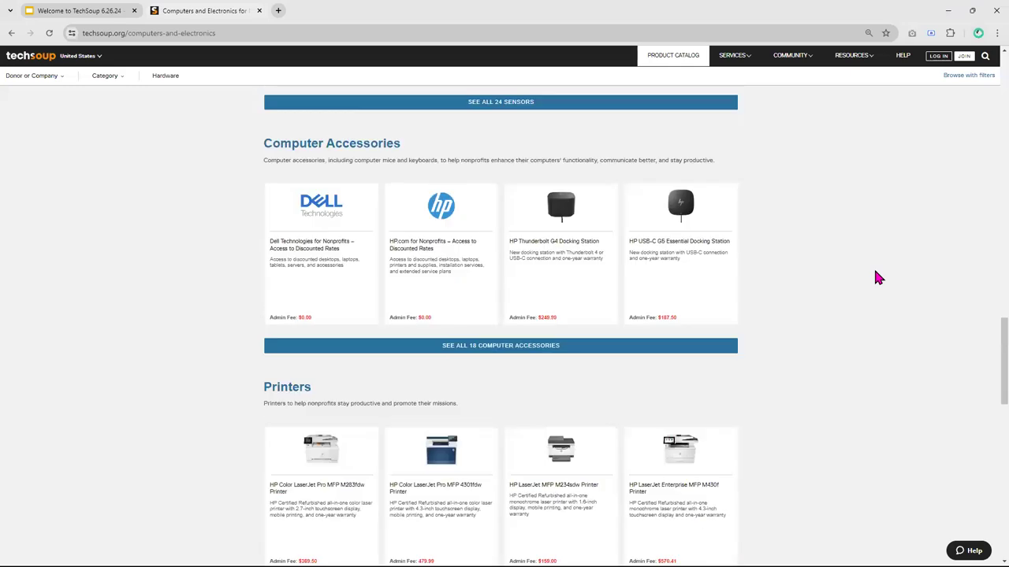
pyautogui.scroll(-3)
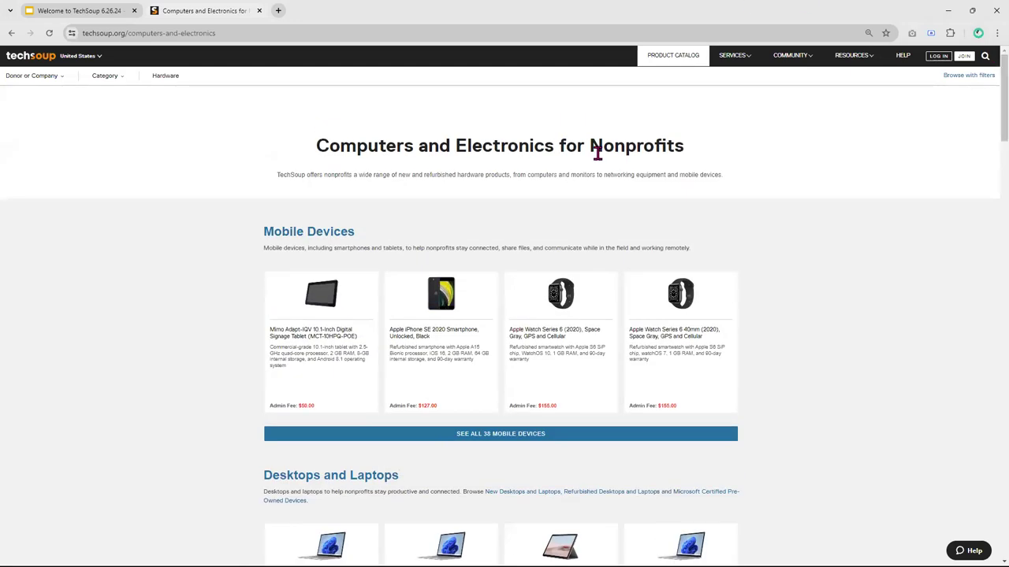
pyautogui.moveTo(166, 207)
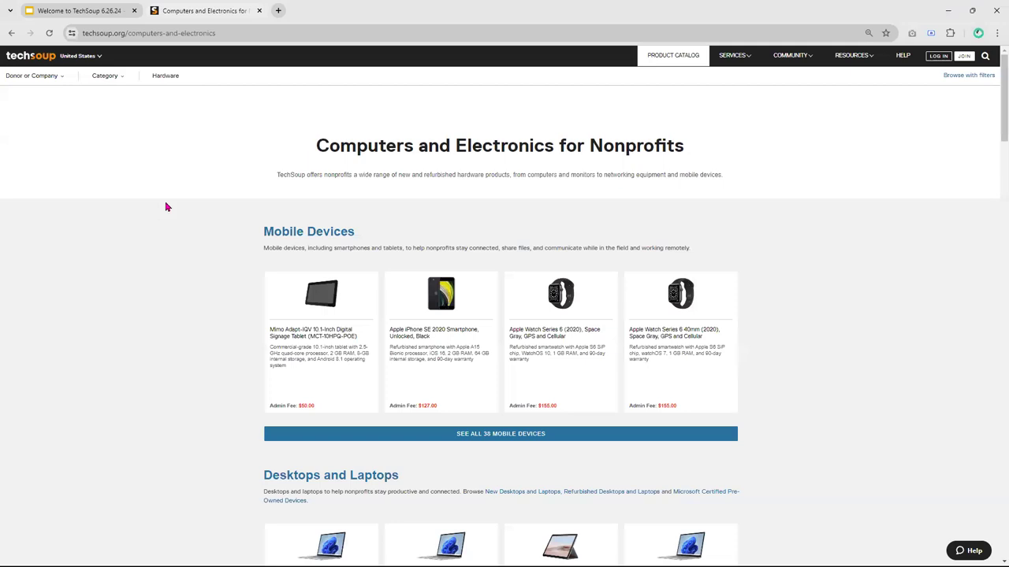
pyautogui.moveTo(153, 206)
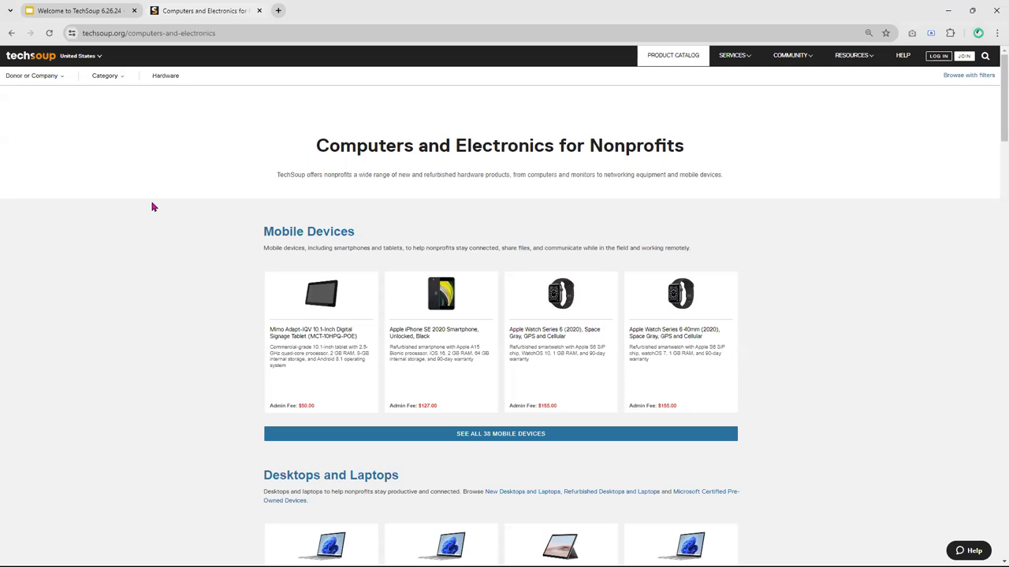
pyautogui.moveTo(31, 57)
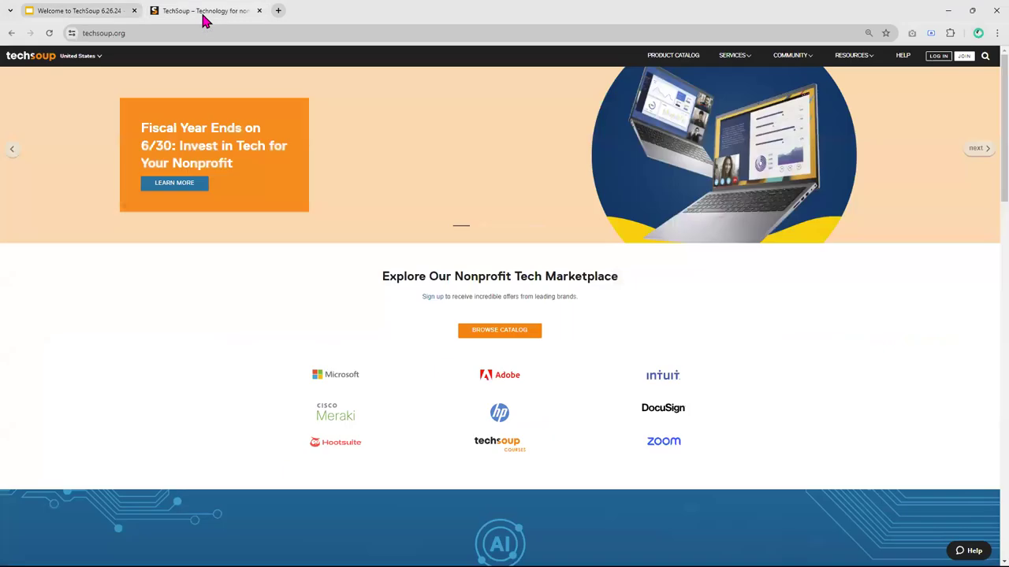
# - Open the SERVICES dropdown showing Digital Assessment Tool, Help Desk and Managed IT
pyautogui.click(732, 55)
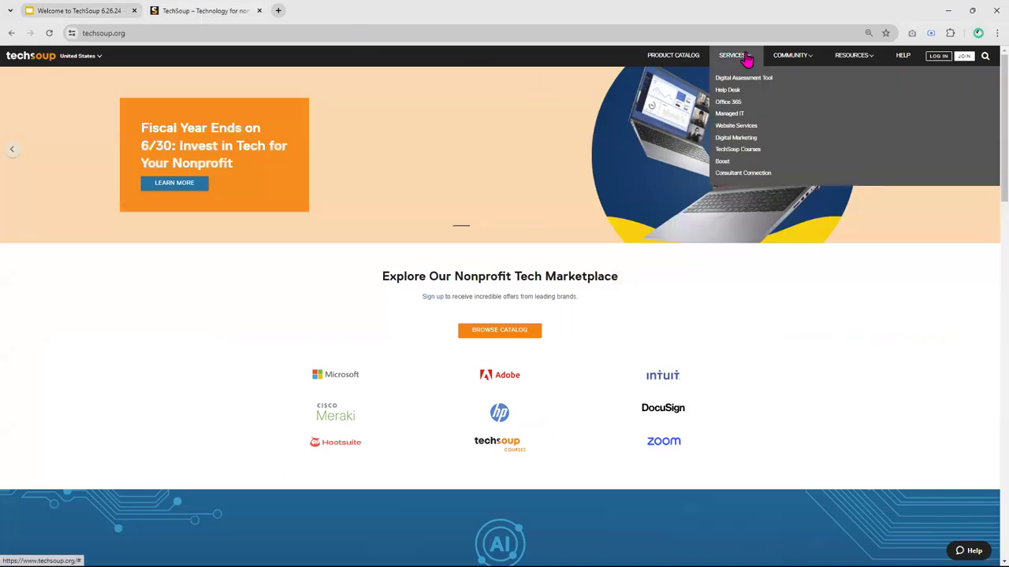
pyautogui.moveTo(828, 94)
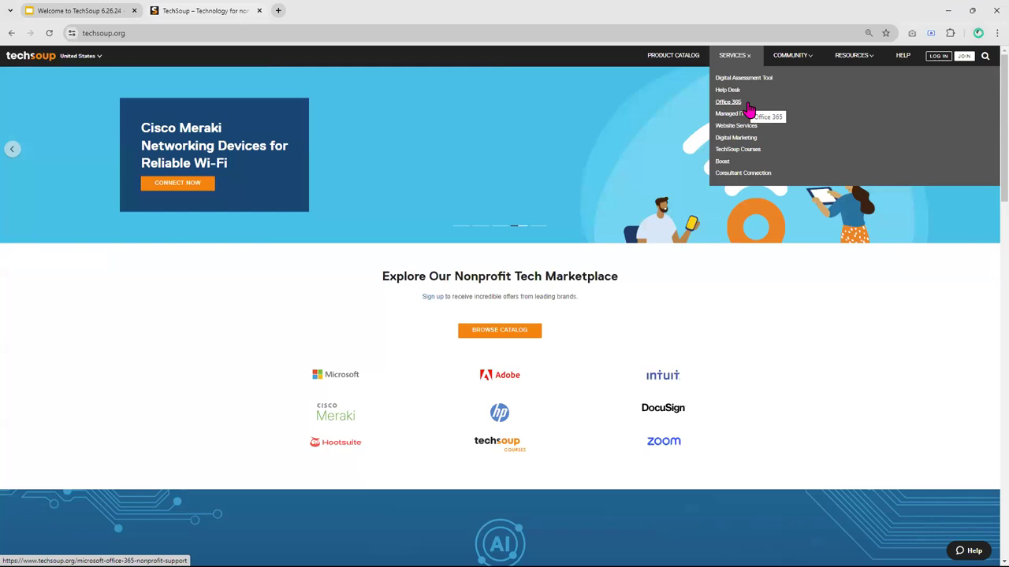
pyautogui.moveTo(747, 110)
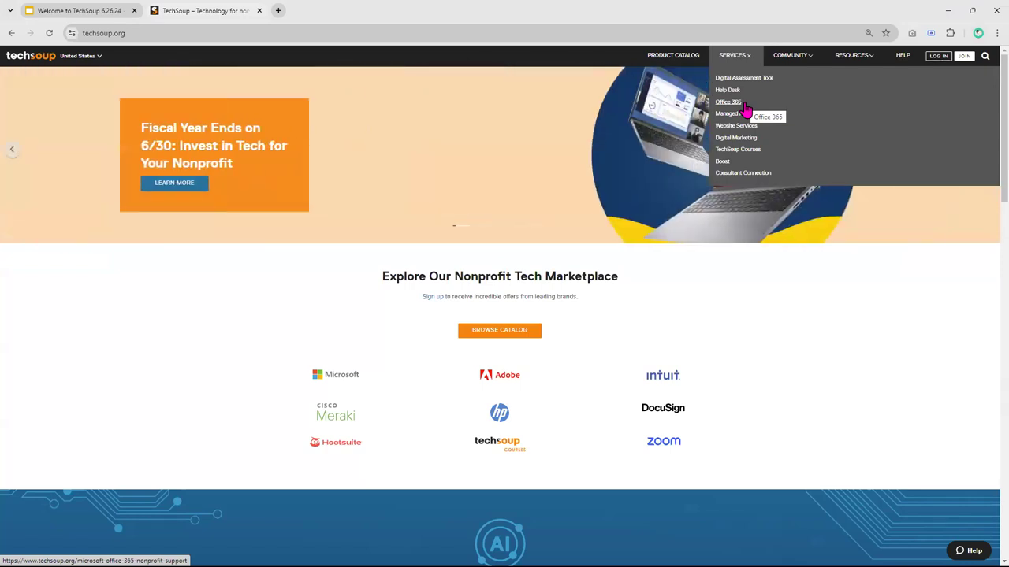
pyautogui.moveTo(741, 118)
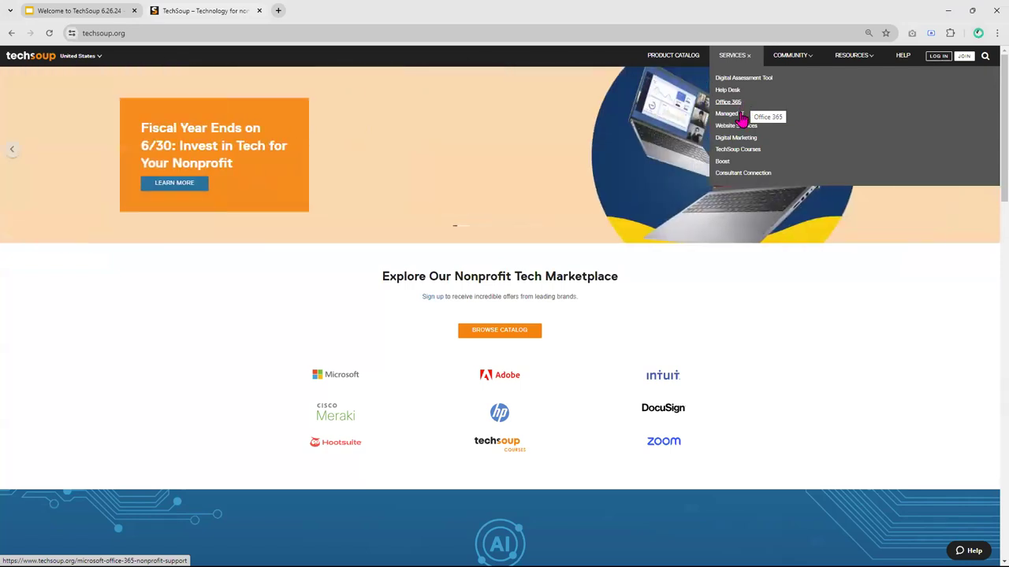
pyautogui.moveTo(729, 113)
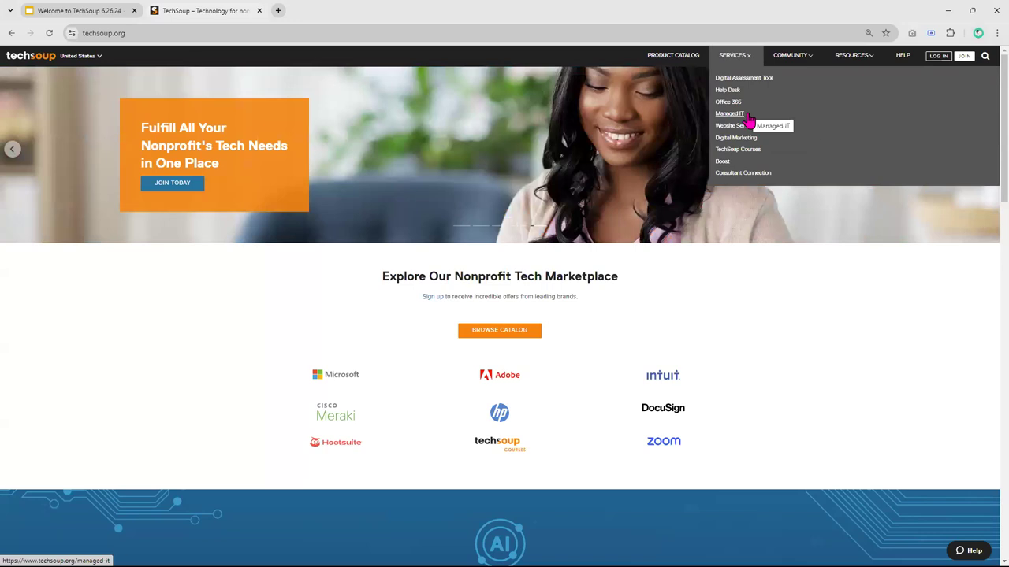
pyautogui.moveTo(736, 125)
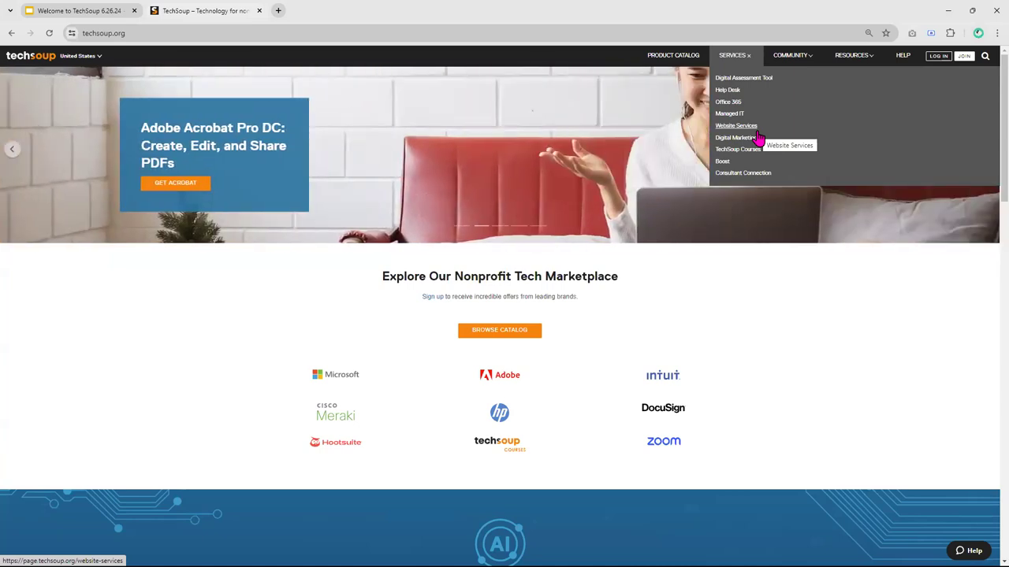
pyautogui.moveTo(736, 141)
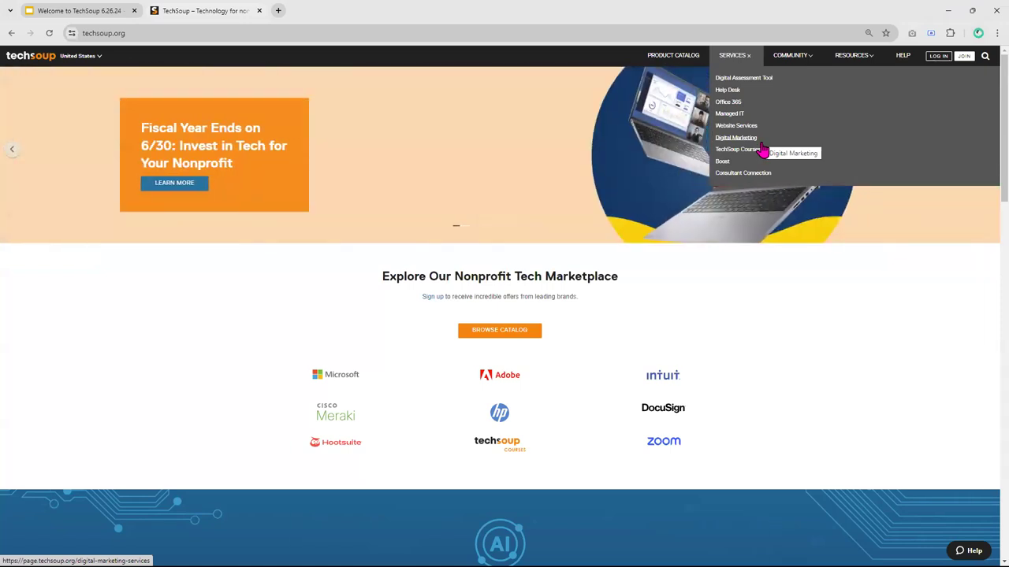
pyautogui.moveTo(738, 149)
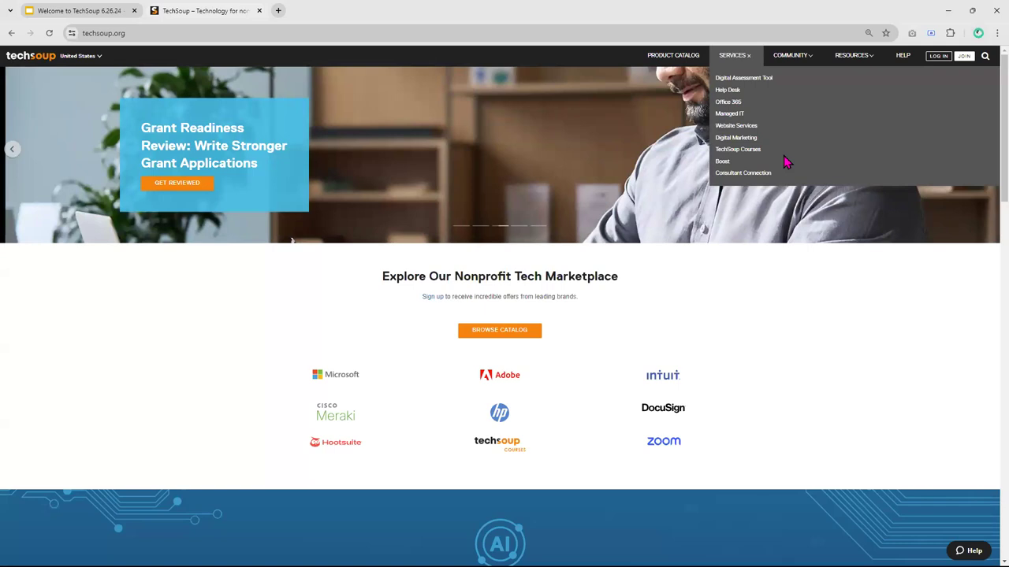
pyautogui.moveTo(733, 172)
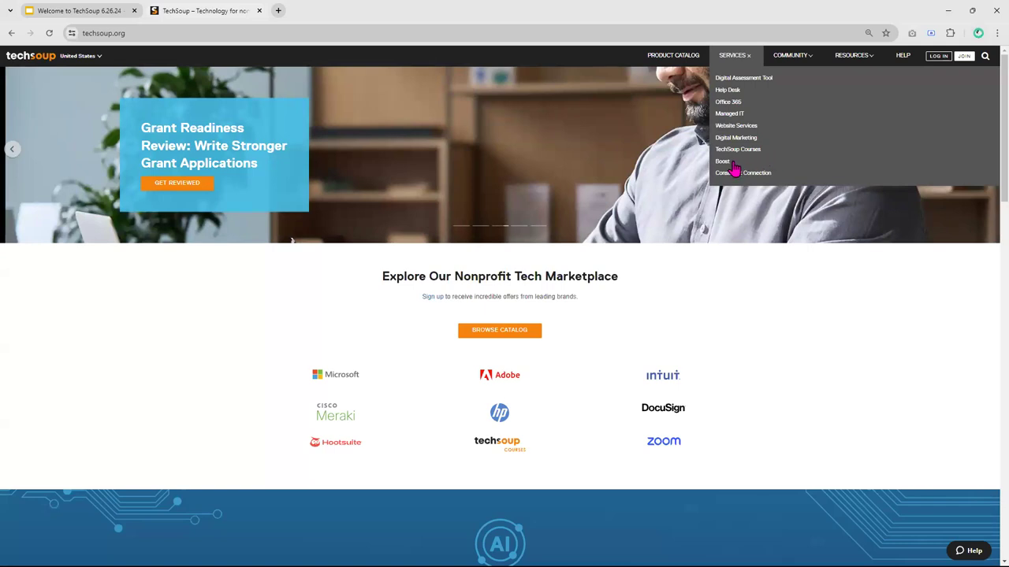
pyautogui.moveTo(722, 162)
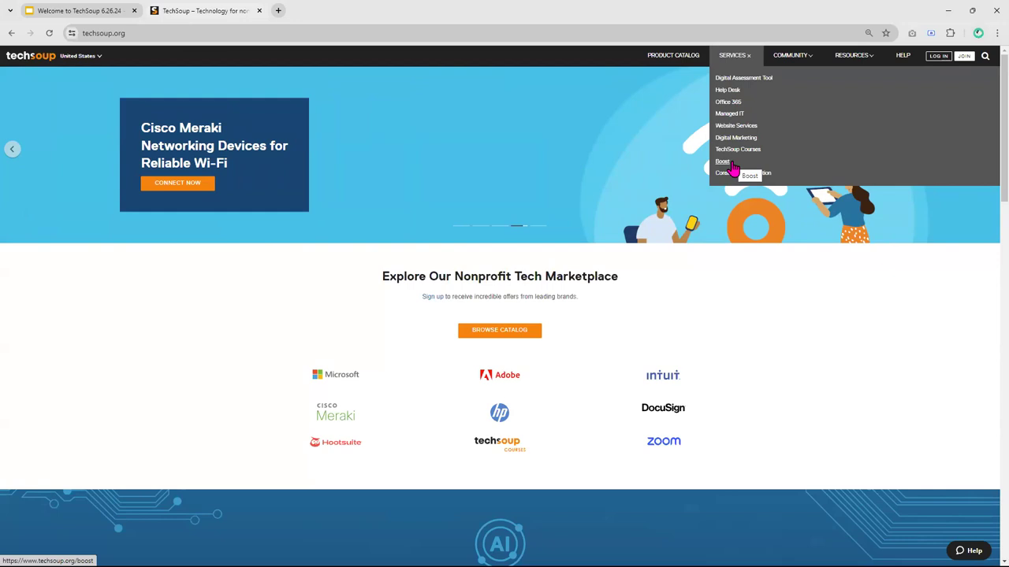
pyautogui.moveTo(736, 167)
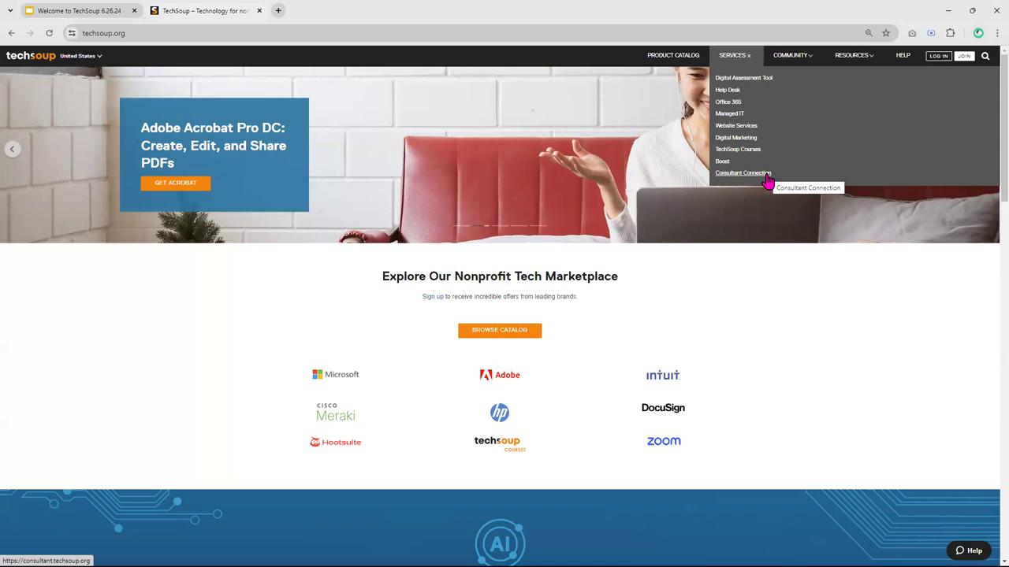
pyautogui.moveTo(740, 172)
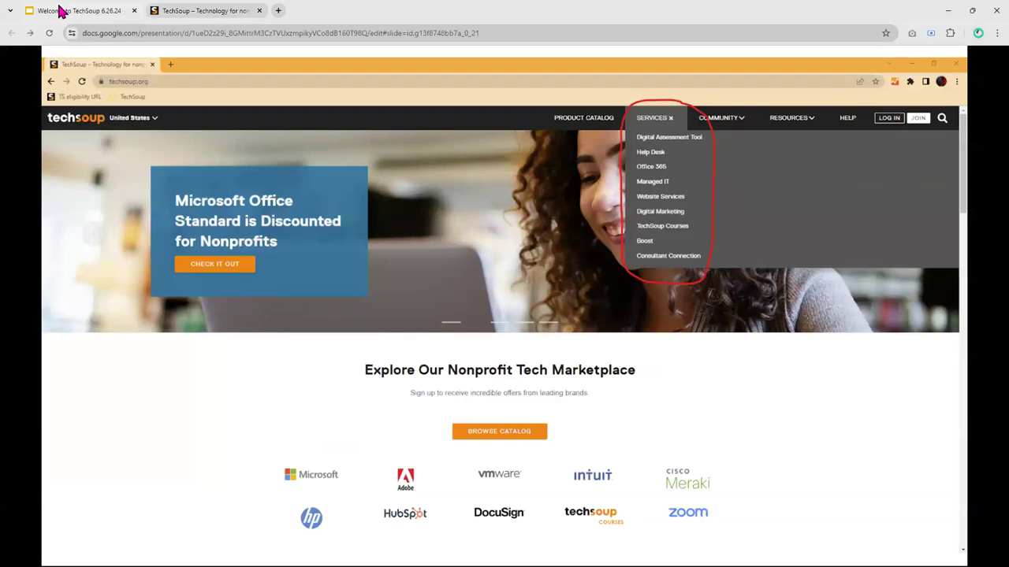
pyautogui.moveTo(977, 331)
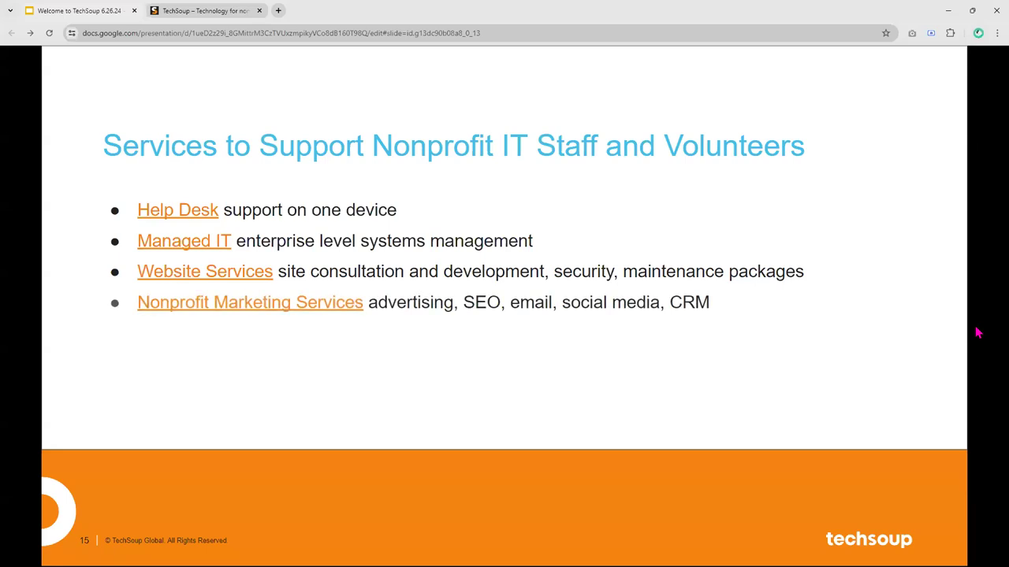
# - Bring up the Domain Registration, Office 365 migration and Digital Assessment Tool bullets
pyautogui.write('Domain Registration')
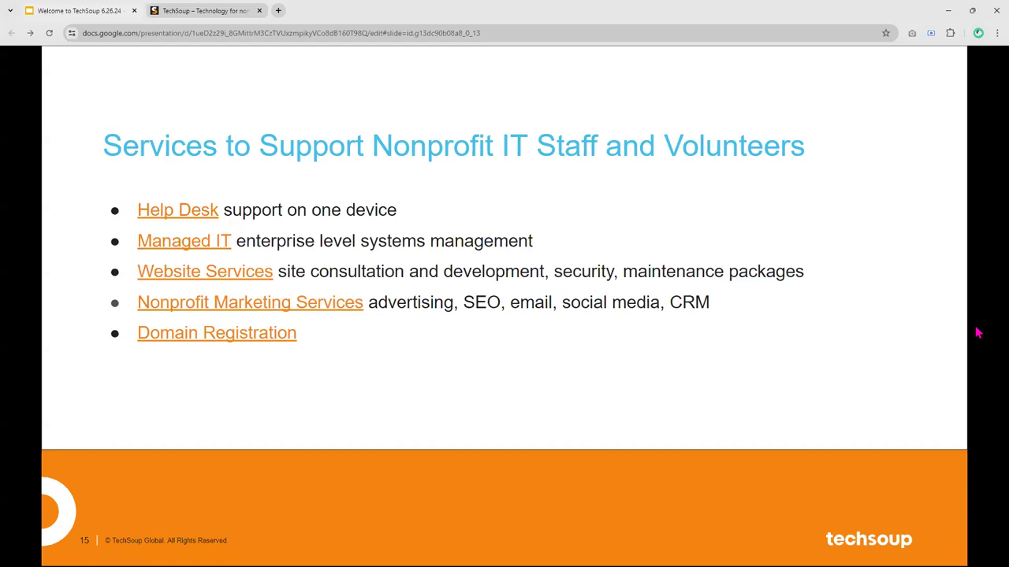
pyautogui.write('Office 365 email and data migration service')
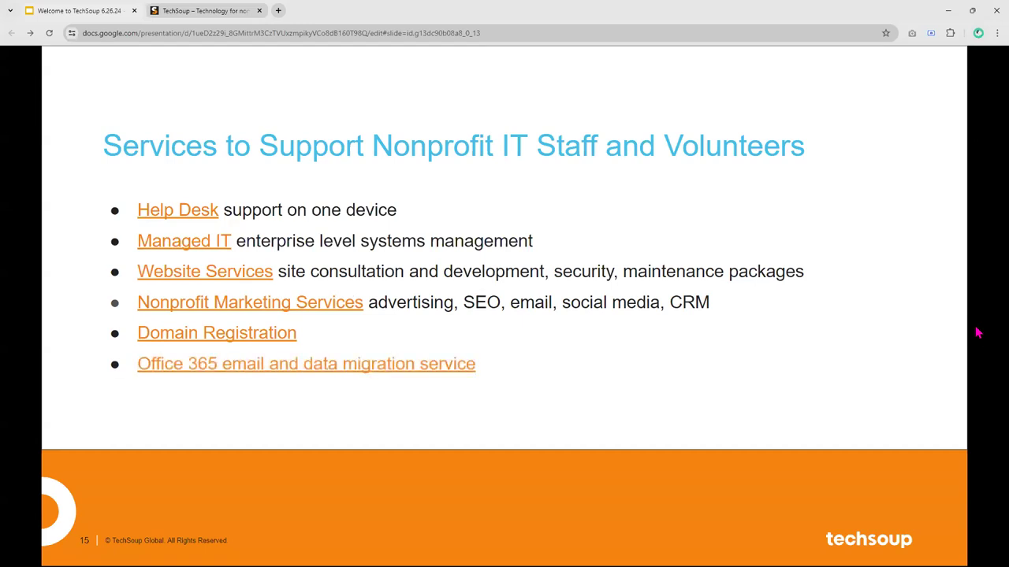
pyautogui.write('Digital Assessment Tool')
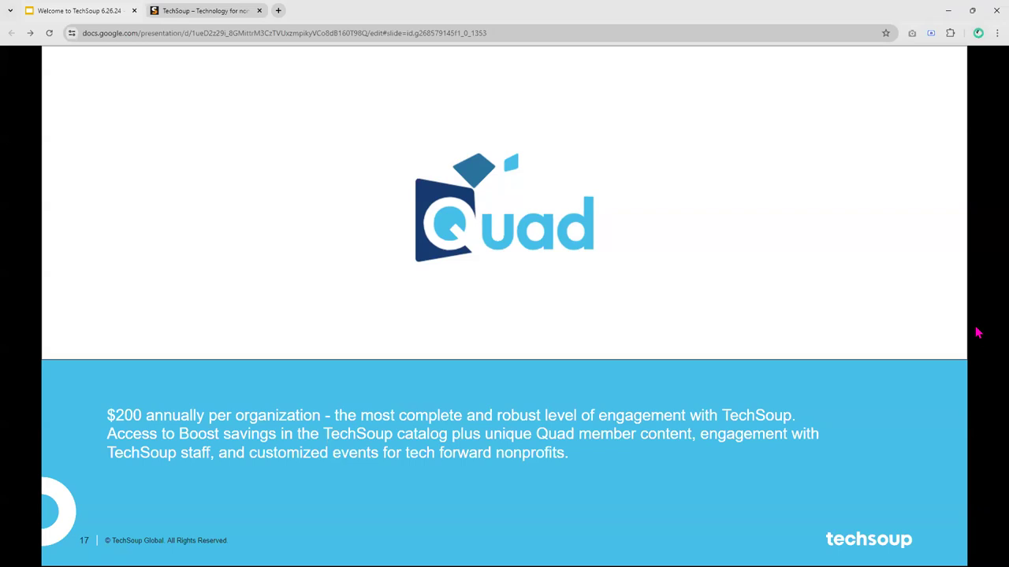
pyautogui.moveTo(984, 329)
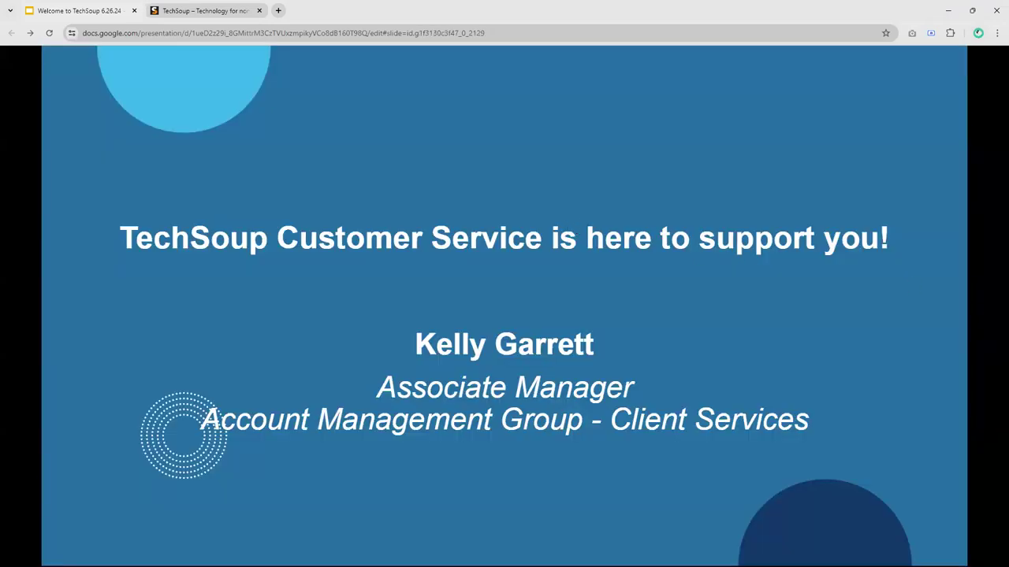
pyautogui.moveTo(988, 97)
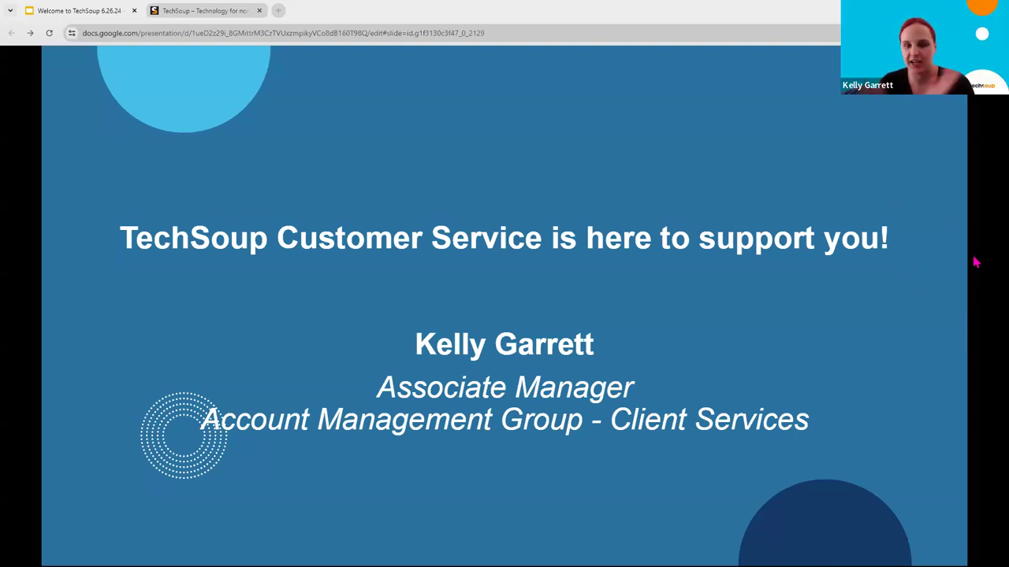
pyautogui.moveTo(987, 264)
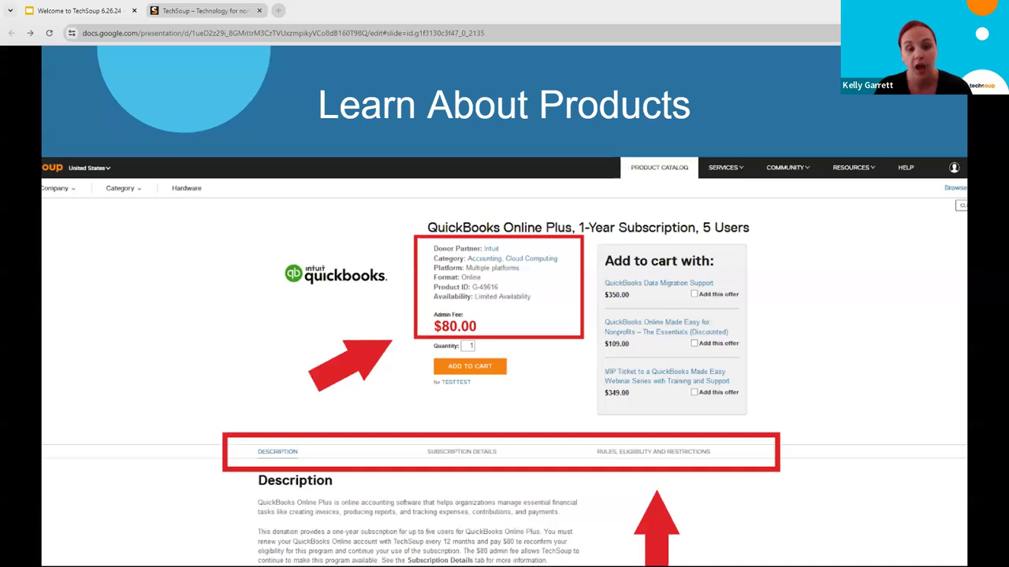
pyautogui.moveTo(987, 144)
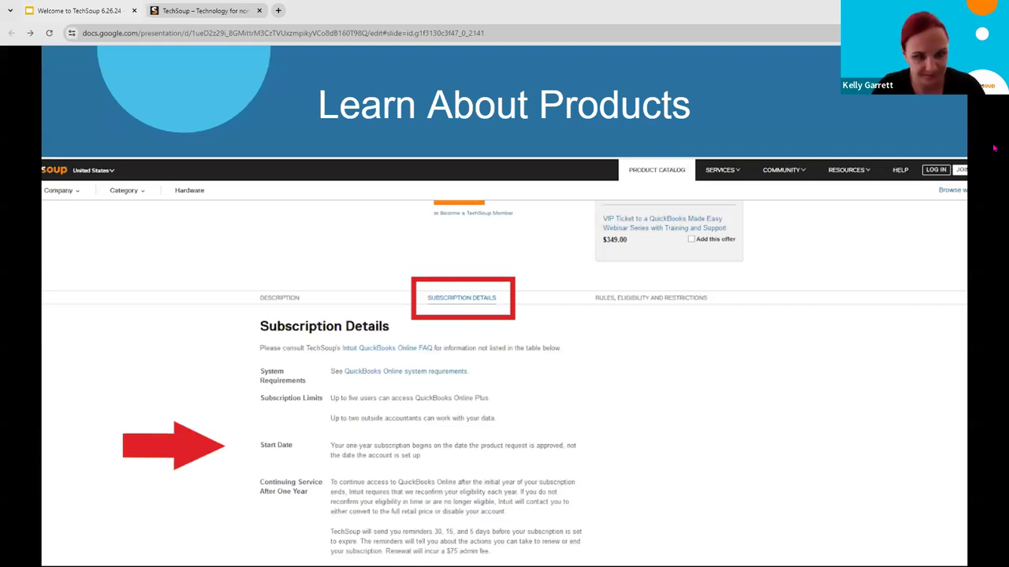
# - Move to the TechSoup Support slide highlighting the Help link for the updated FAQ
pyautogui.press('Right')
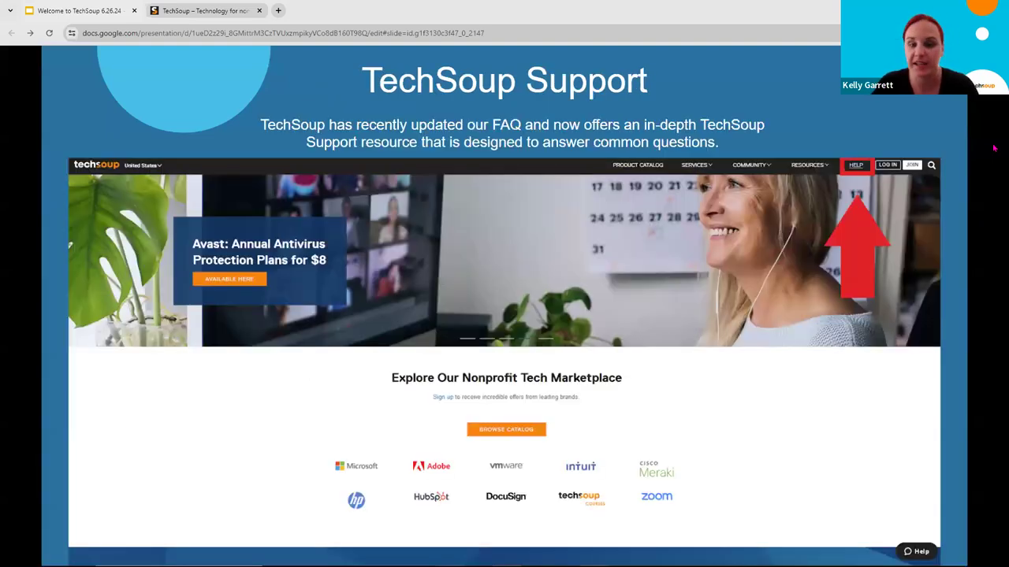